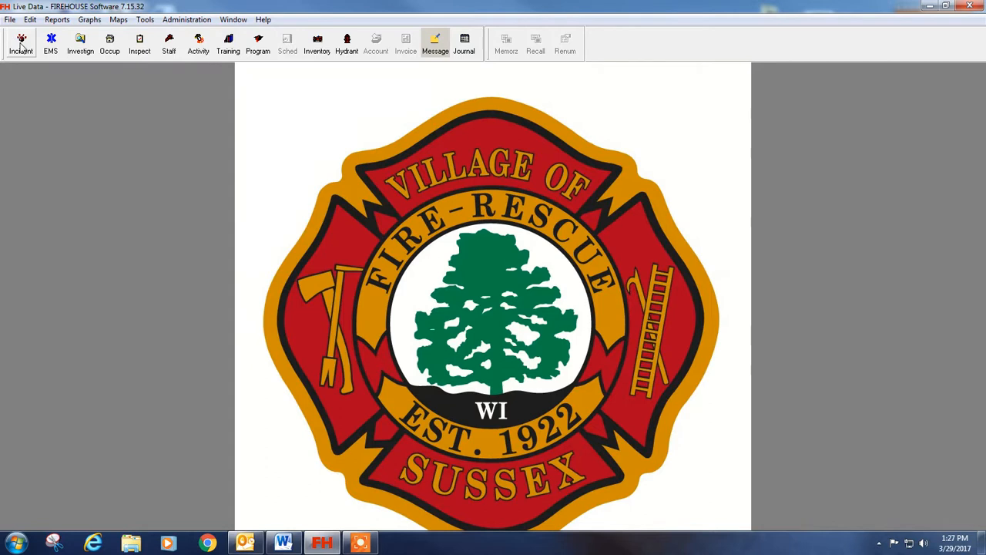
# Browse the NFIRS incident reports and open incident 17-0000999
pyautogui.click(21, 43)
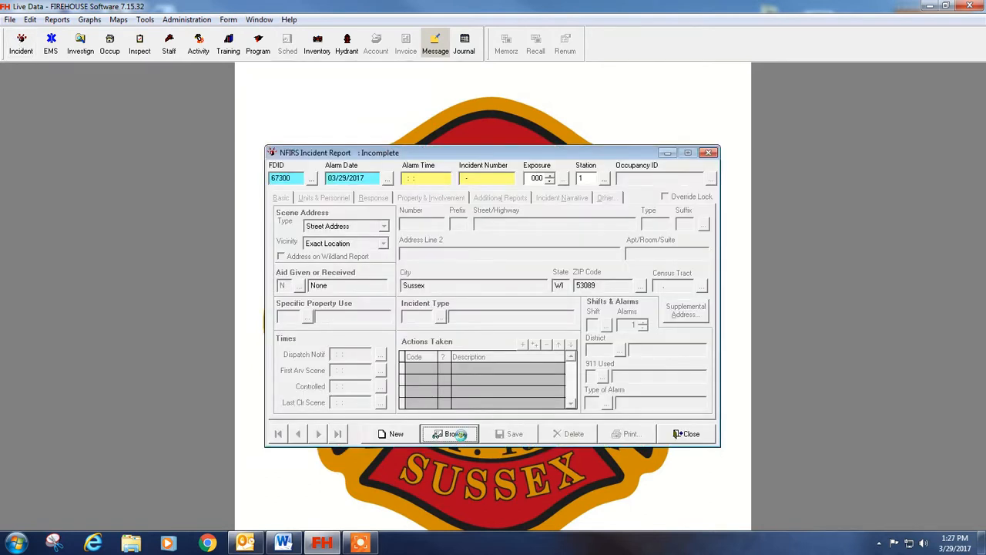
pyautogui.click(450, 433)
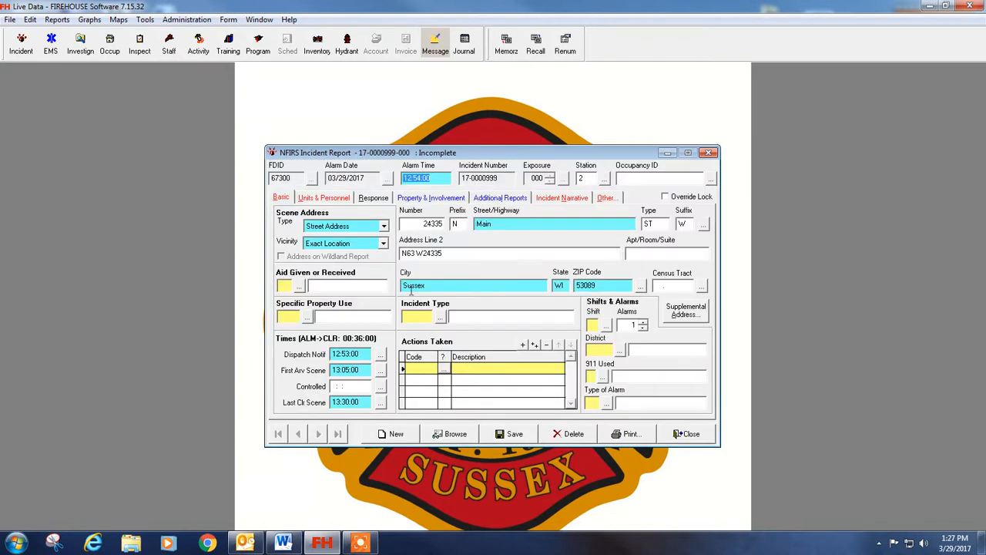
pyautogui.moveTo(481, 274)
pyautogui.write('63 ')
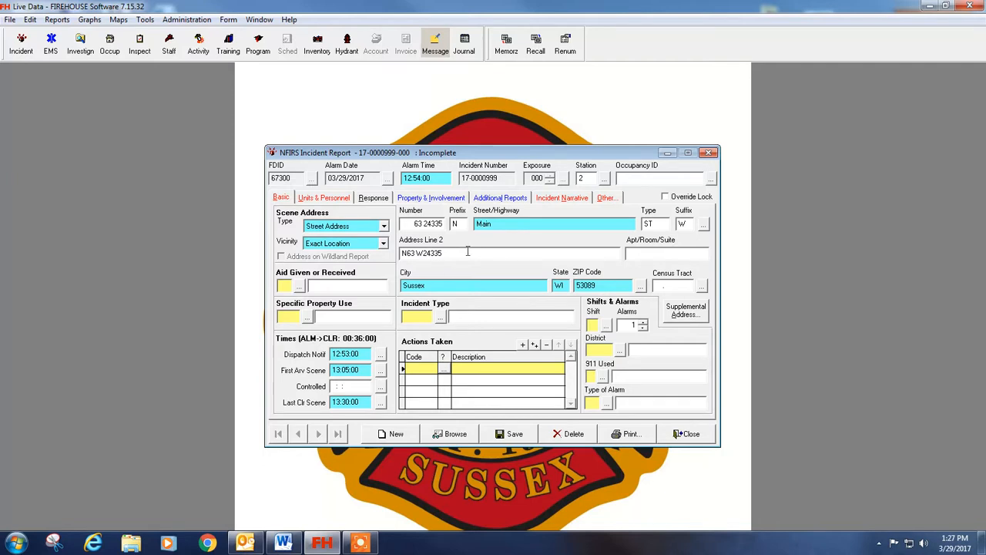
# Enter 'Main' as Address Line 2 and keep Street Address as the address type
pyautogui.write('Main')
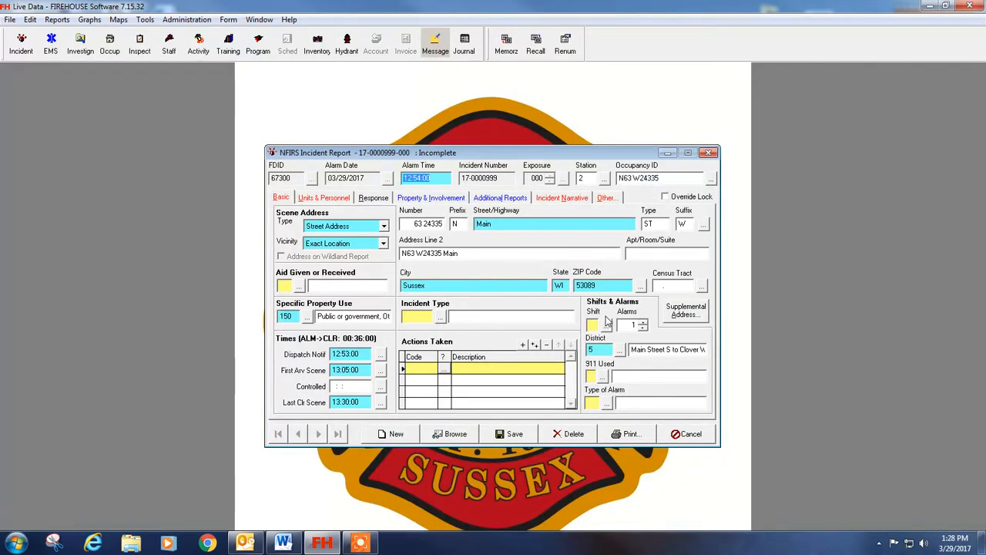
pyautogui.moveTo(300, 233)
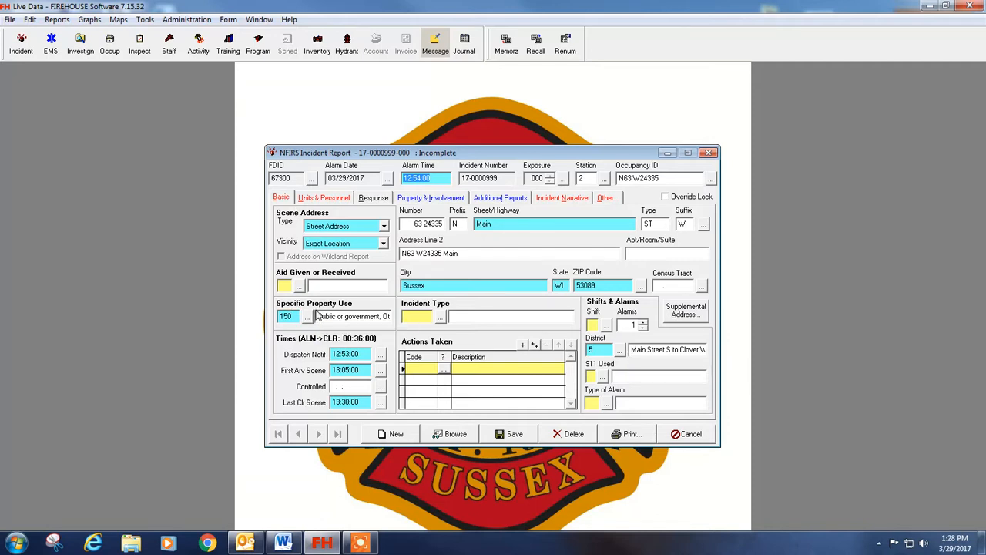
pyautogui.moveTo(354, 243)
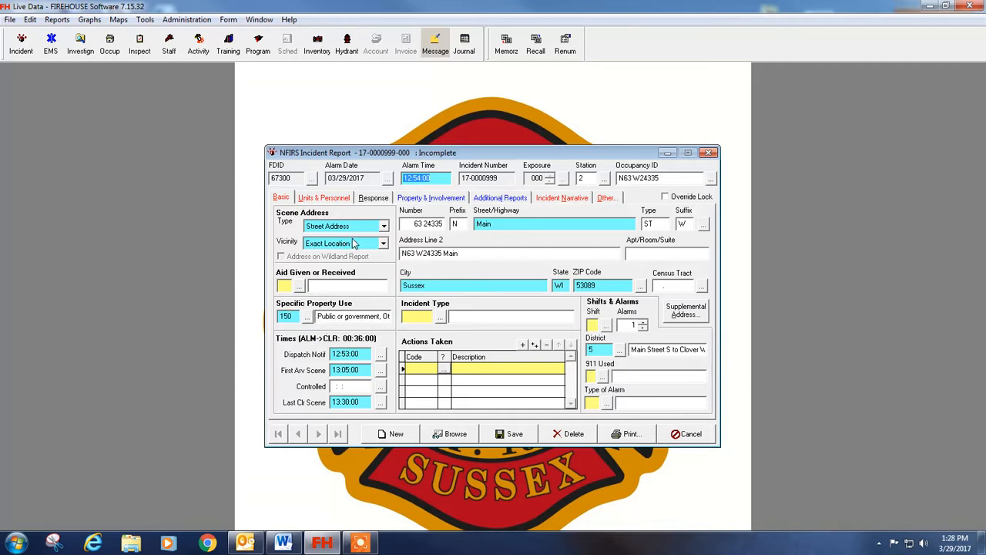
pyautogui.click(382, 226)
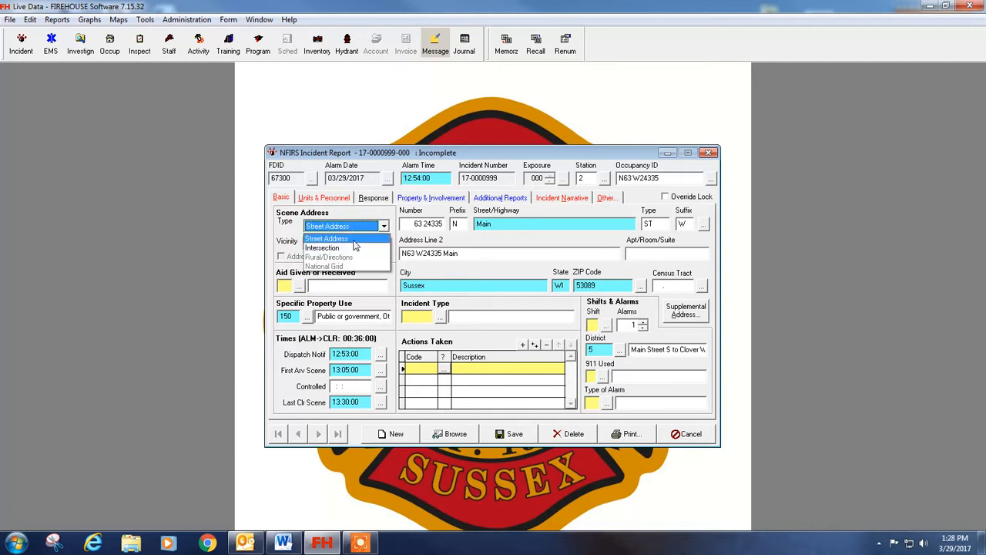
pyautogui.click(343, 243)
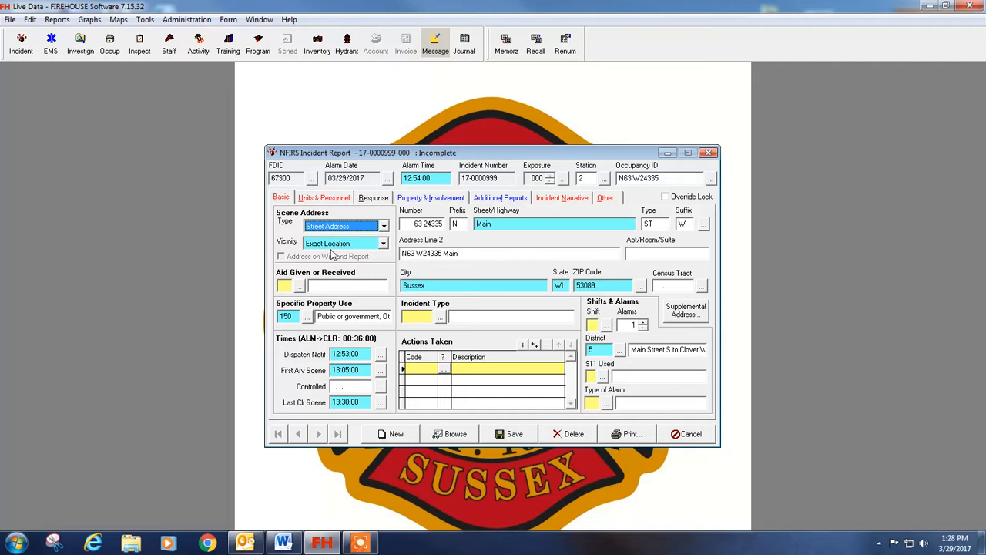
pyautogui.click(343, 243)
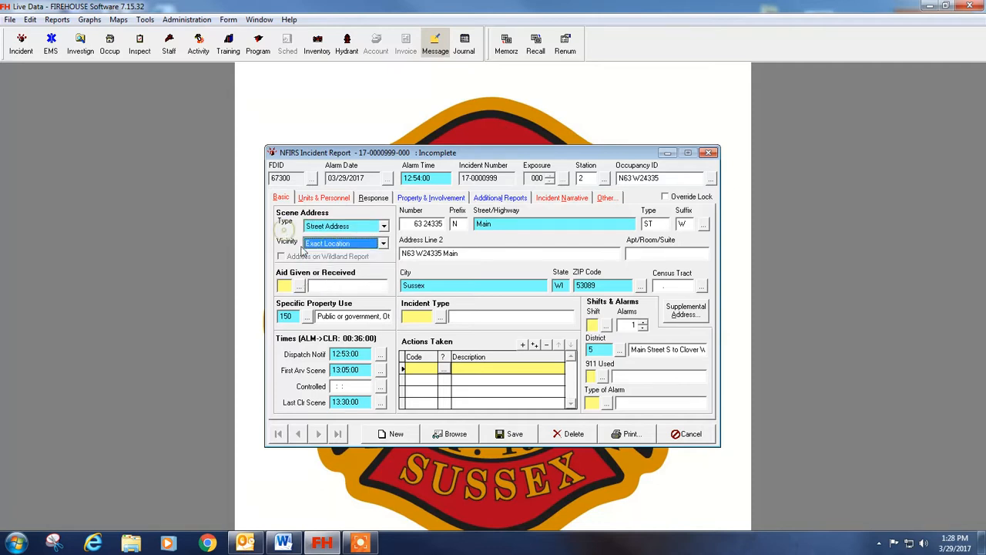
# Set Aid Given or Received to N – None
pyautogui.click(299, 286)
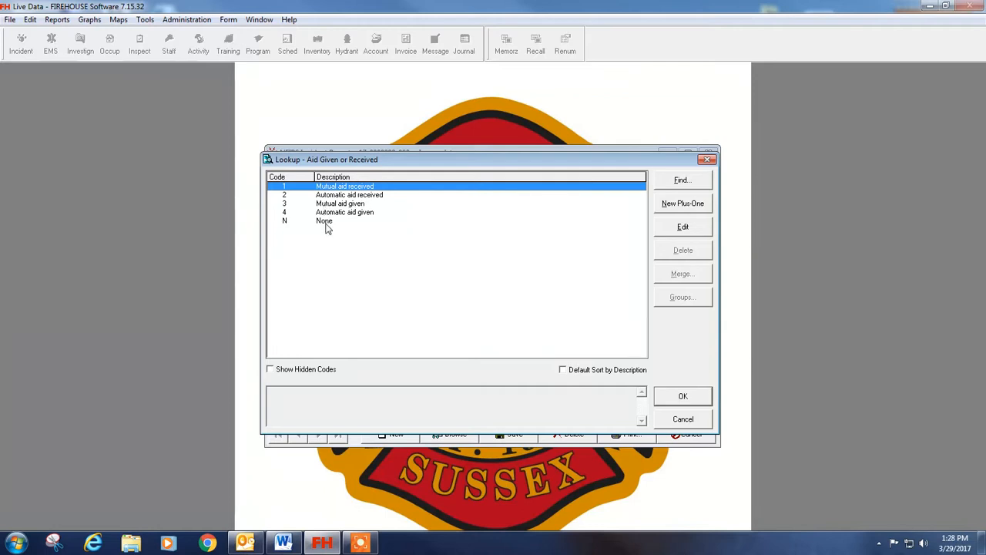
pyautogui.click(324, 221)
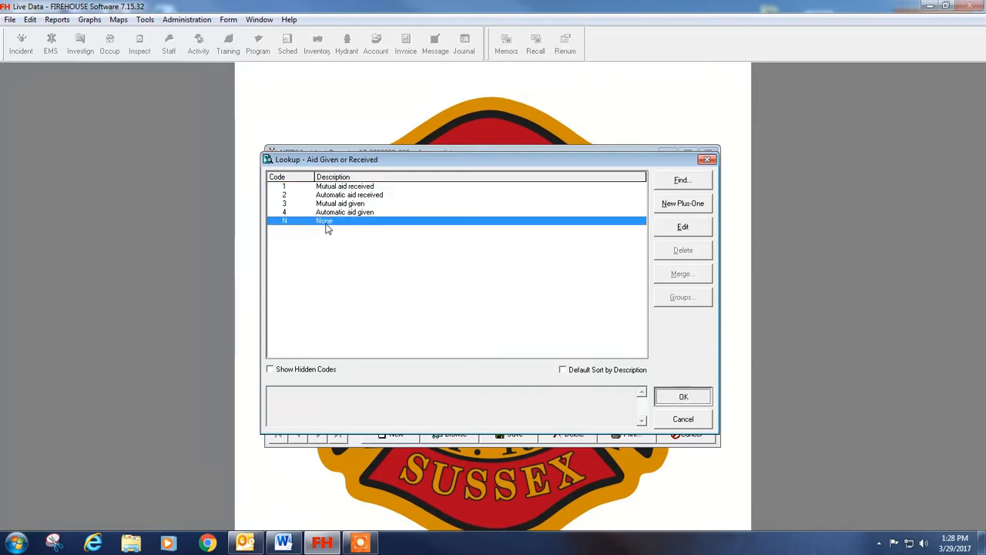
pyautogui.click(683, 396)
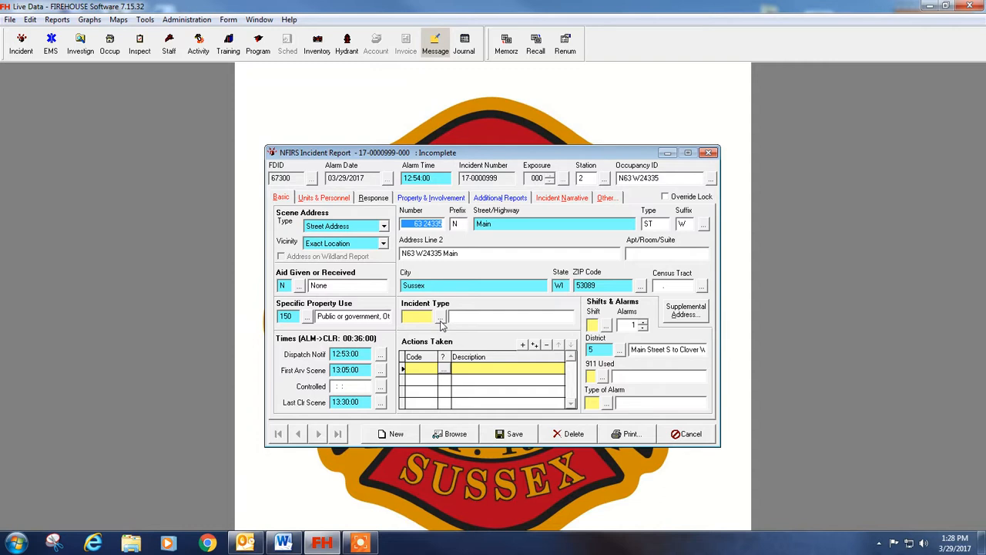
# In the Incident Types lookup, expand Rescue & EMS down to EMS incident group 32
pyautogui.click(442, 317)
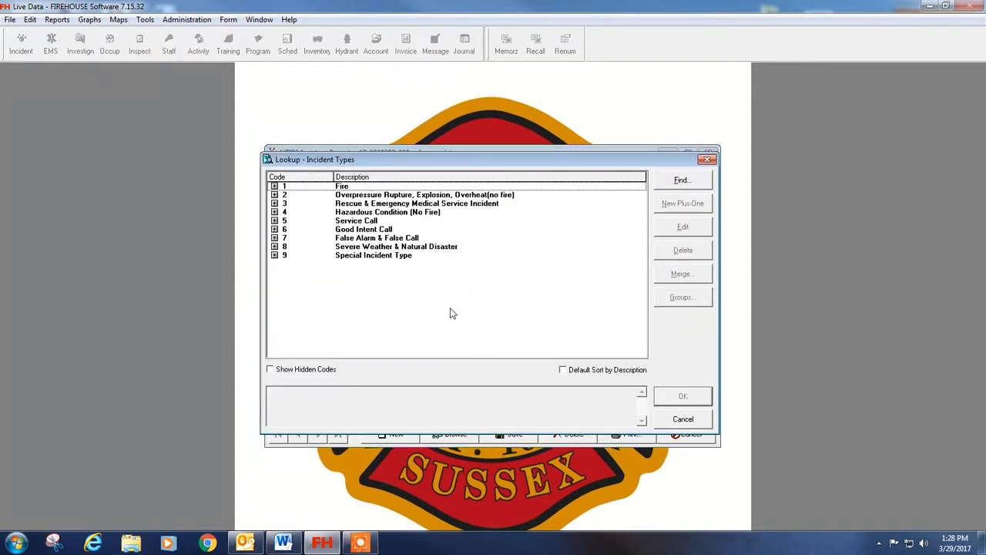
pyautogui.click(274, 203)
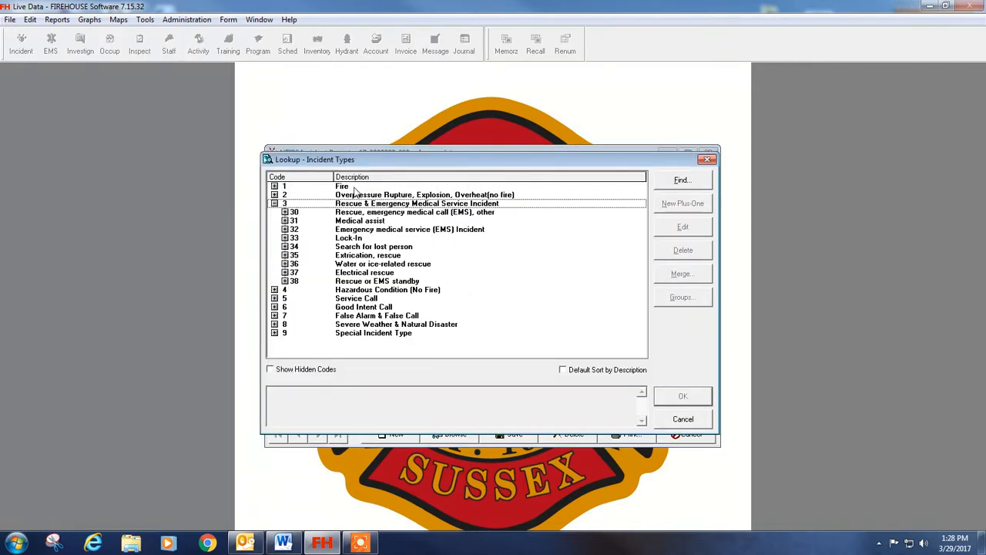
pyautogui.click(275, 186)
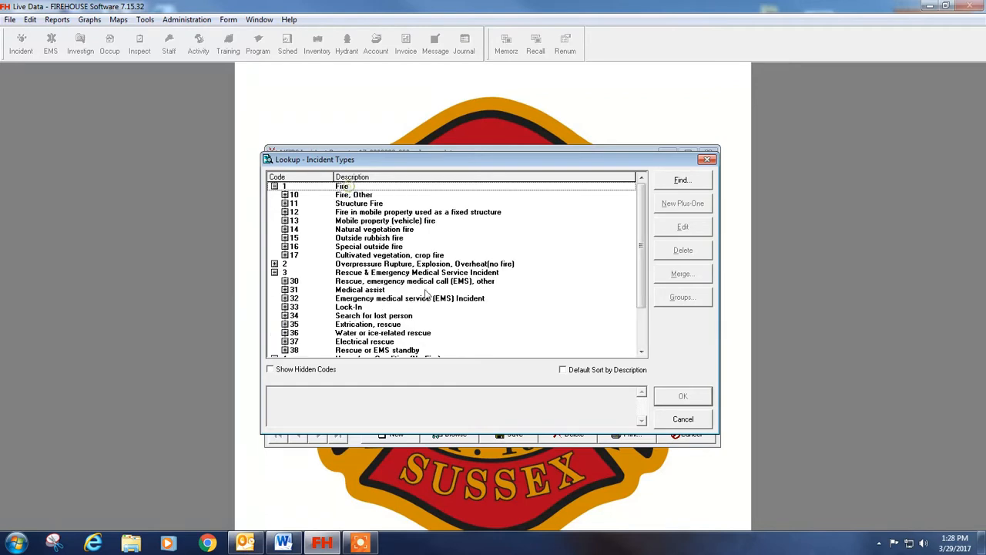
pyautogui.click(274, 186)
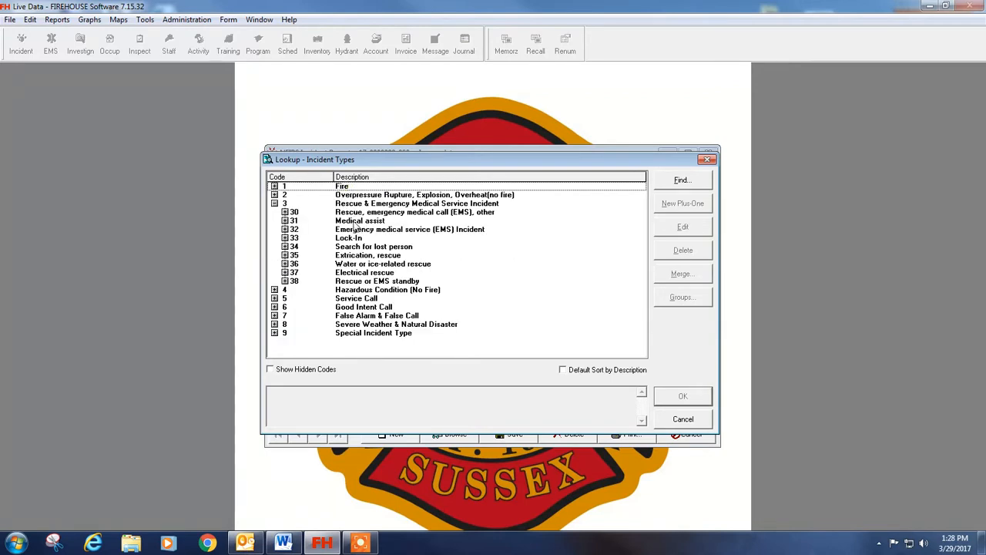
pyautogui.click(274, 229)
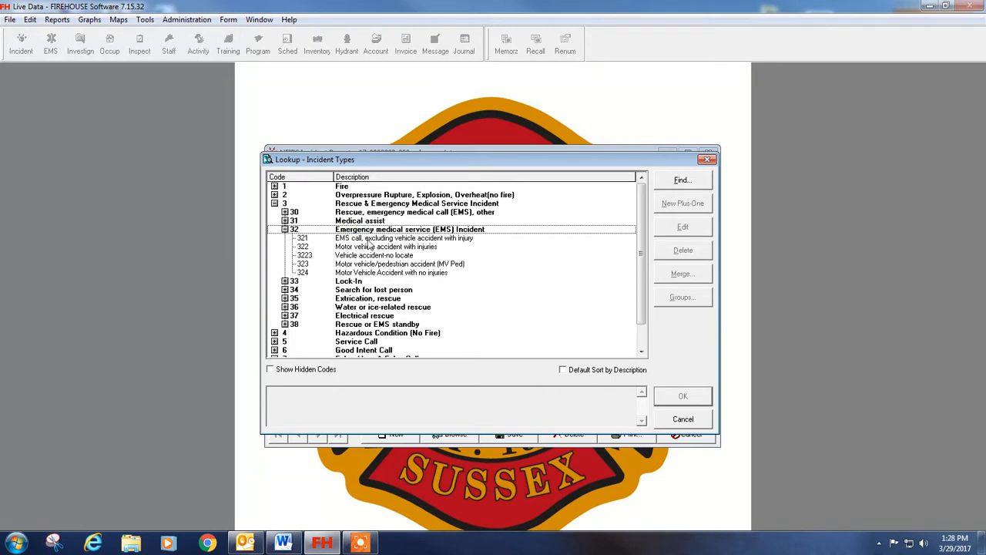
pyautogui.moveTo(368, 241)
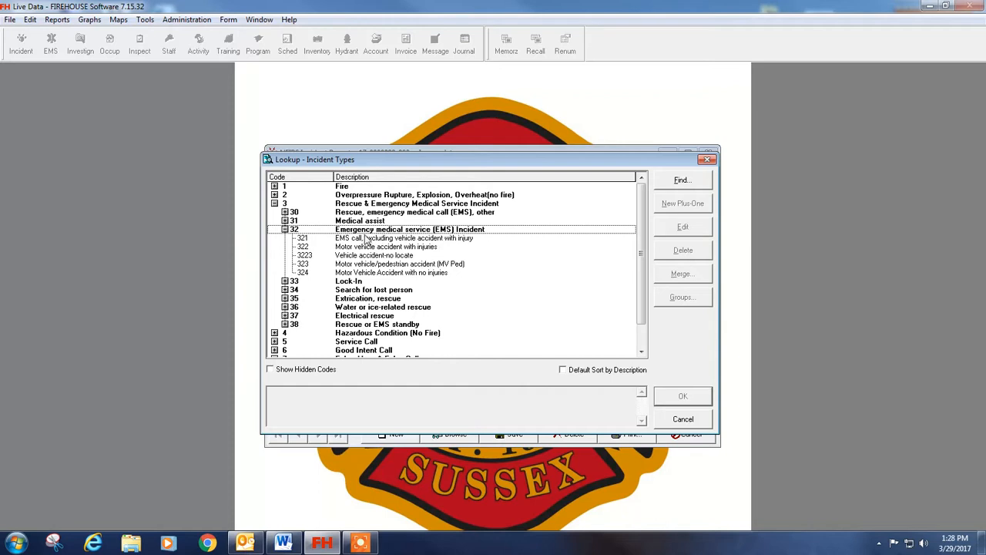
pyautogui.moveTo(451, 248)
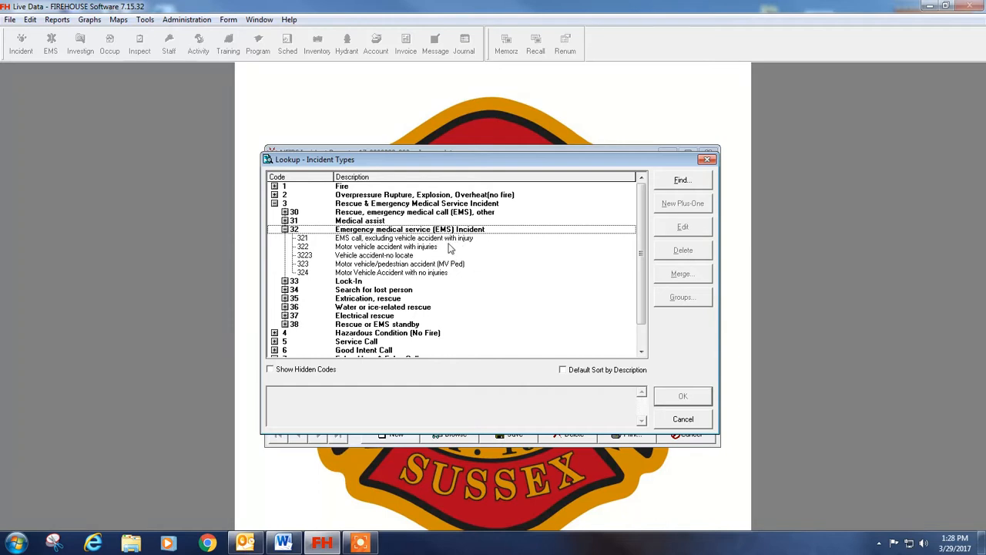
pyautogui.moveTo(396, 255)
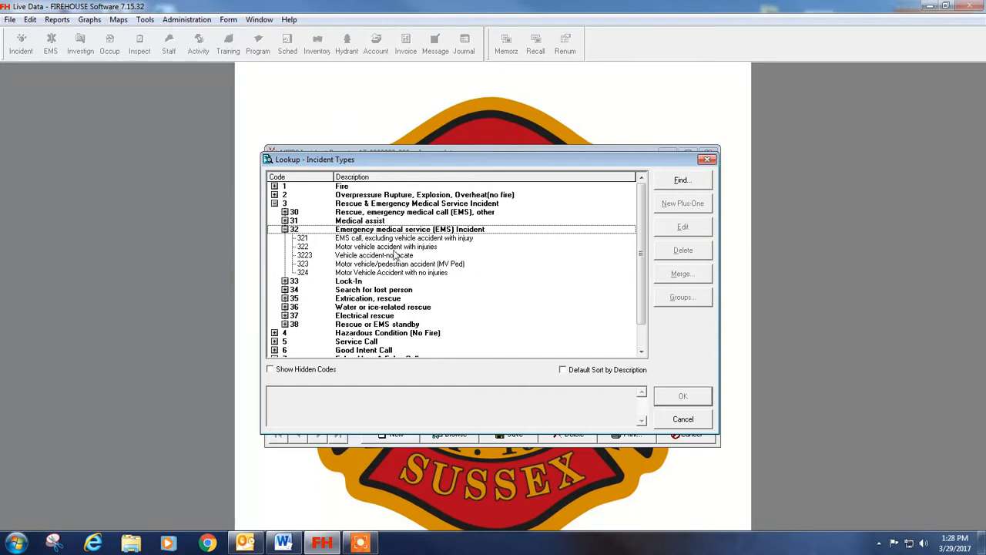
pyautogui.moveTo(364, 269)
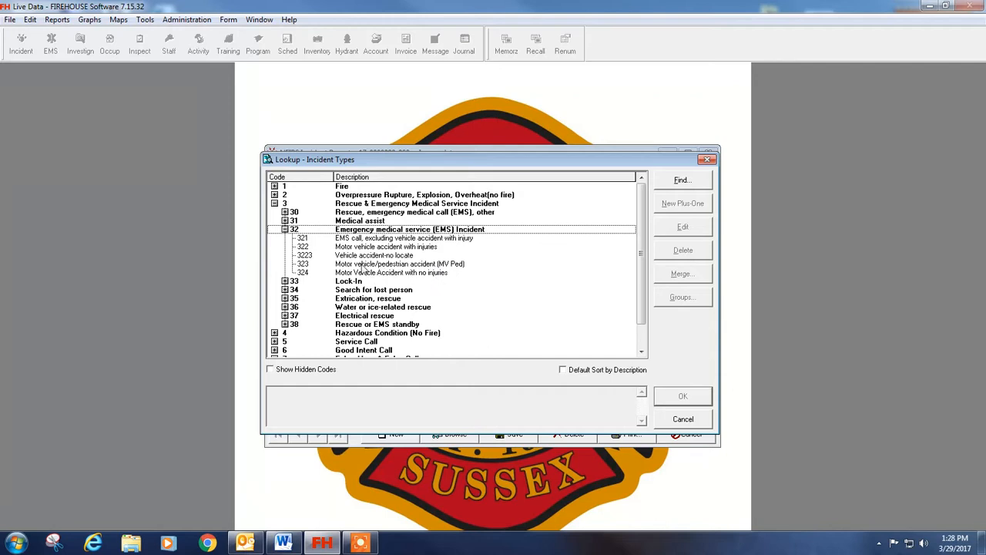
pyautogui.moveTo(347, 267)
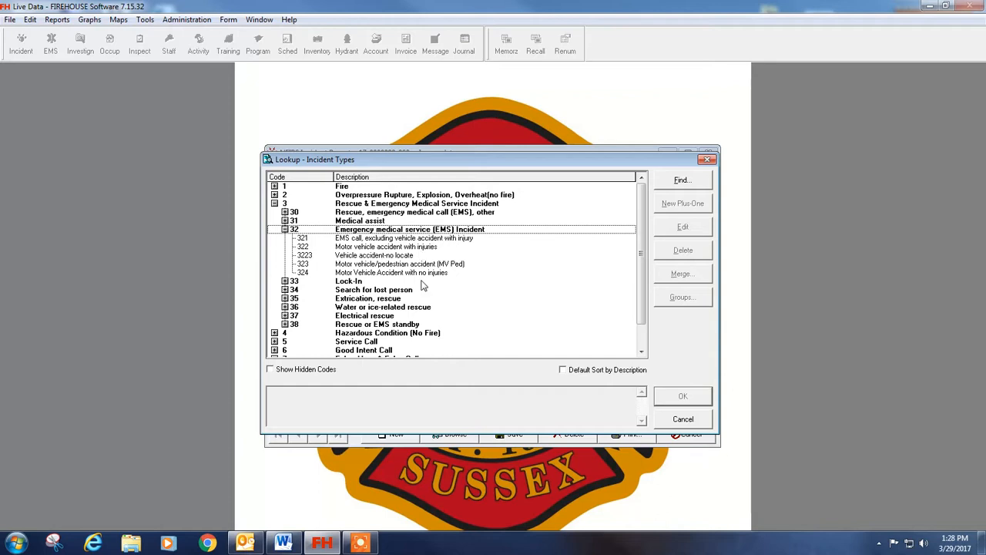
pyautogui.moveTo(433, 243)
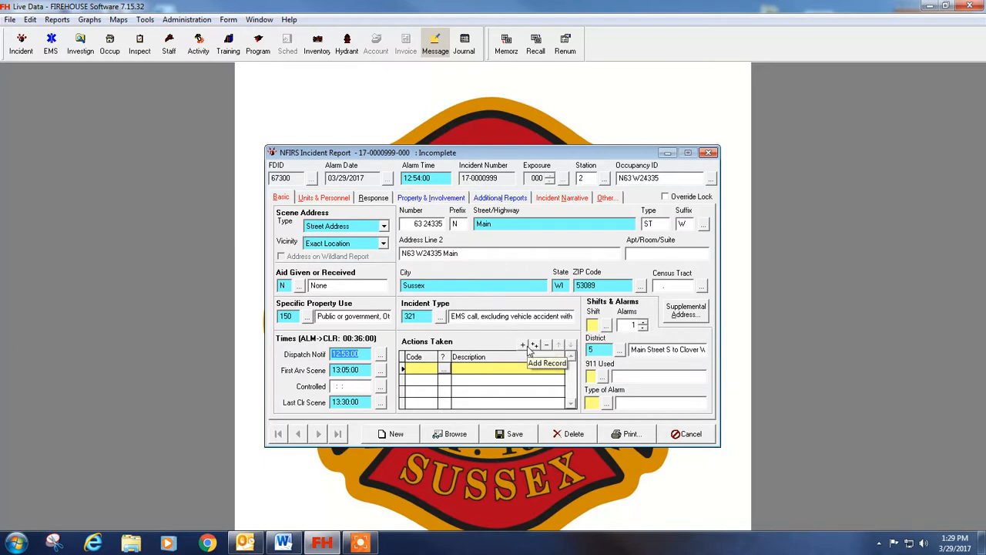
# Select actions taken 33 Provide advanced life support and 34 Transport person
pyautogui.click(523, 344)
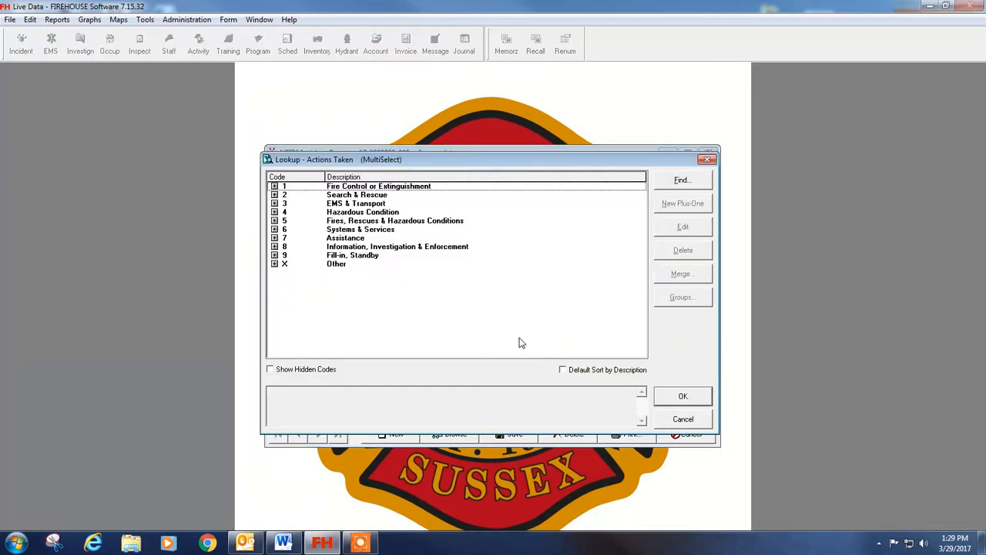
pyautogui.click(273, 203)
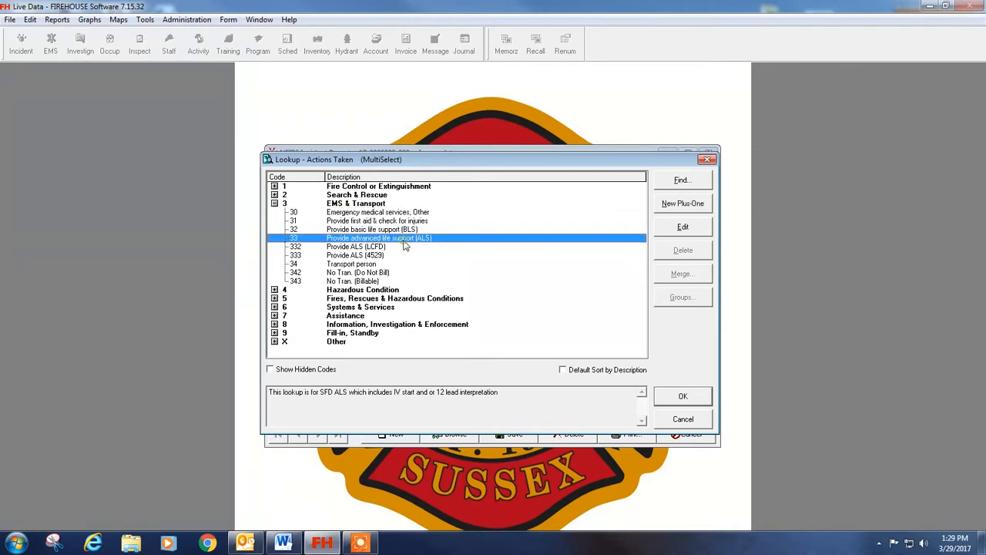
pyautogui.moveTo(378, 277)
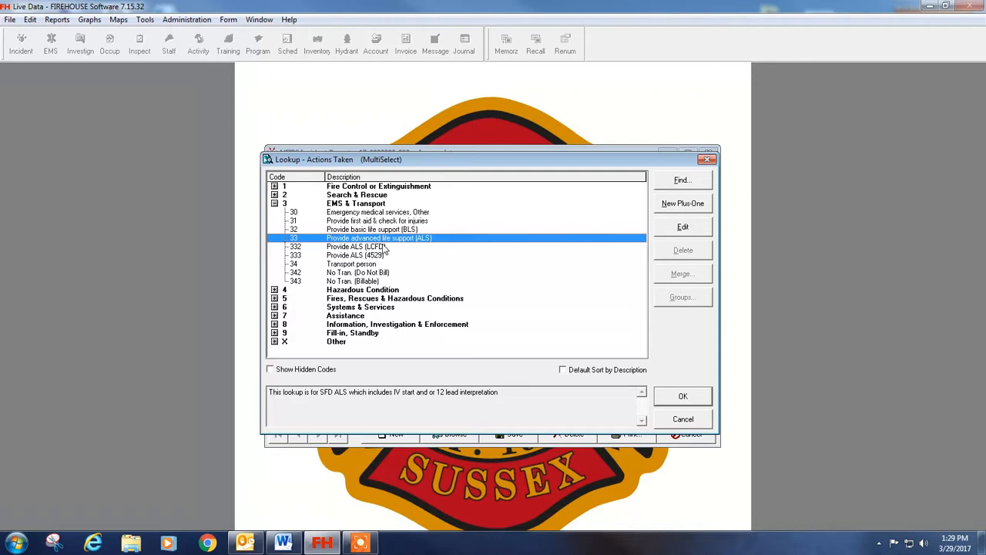
pyautogui.click(351, 263)
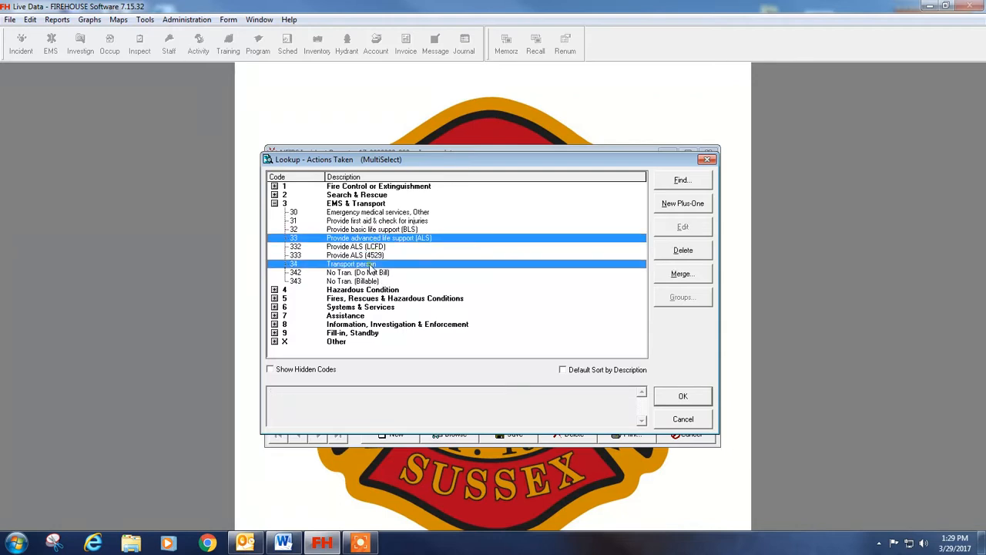
pyautogui.moveTo(421, 276)
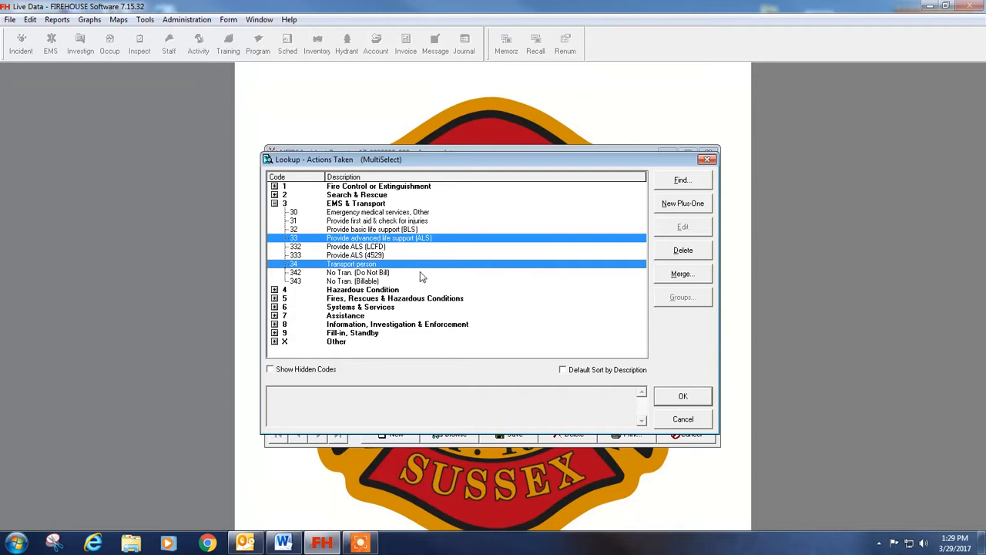
pyautogui.moveTo(401, 247)
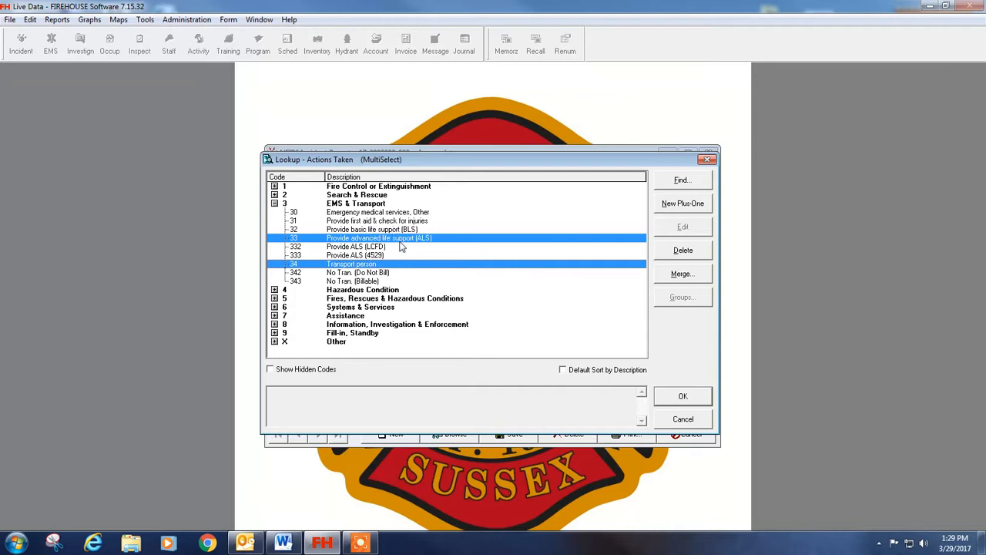
pyautogui.moveTo(364, 278)
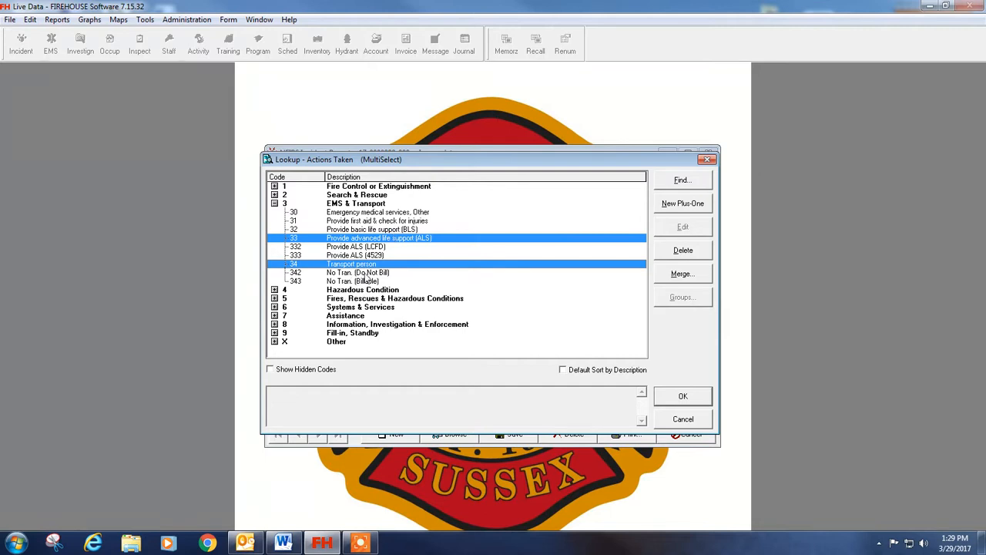
pyautogui.click(682, 395)
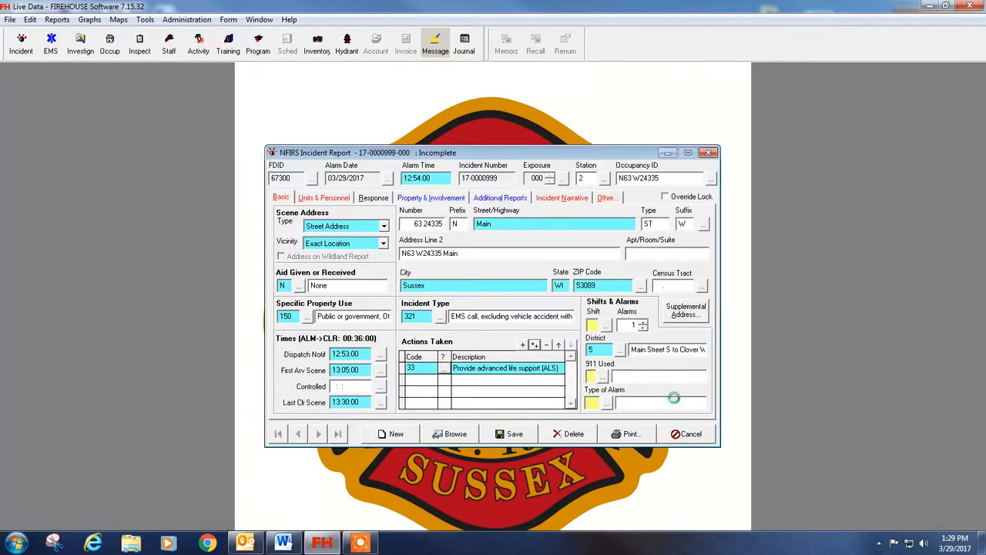
# Set the shift to 0 Day Call (All Call) and 911 Used to 911 Call
pyautogui.click(607, 324)
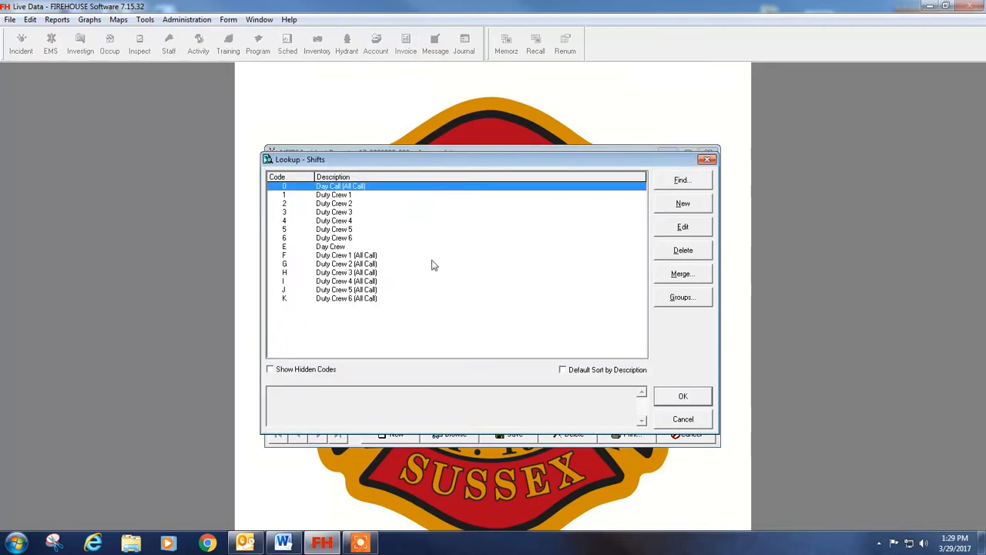
pyautogui.click(682, 396)
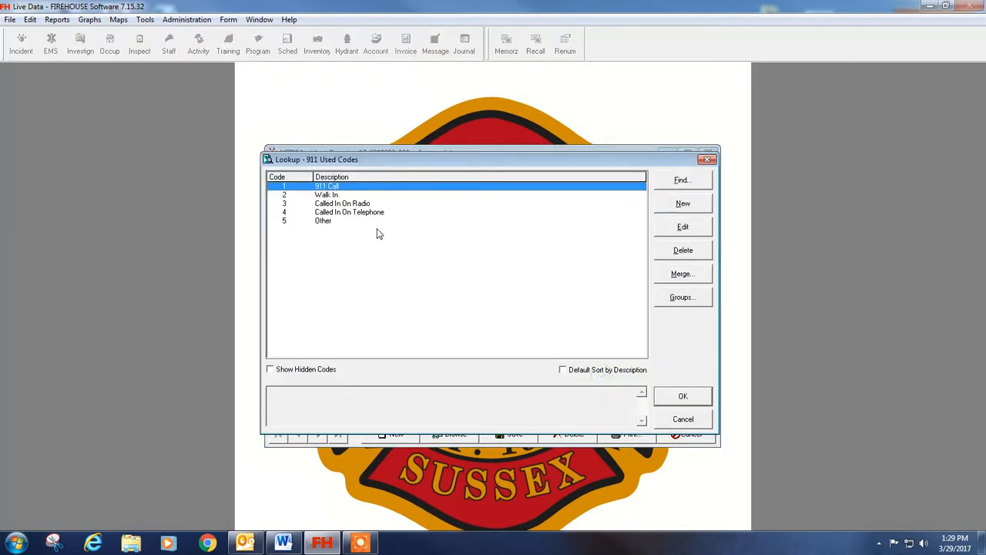
pyautogui.click(682, 395)
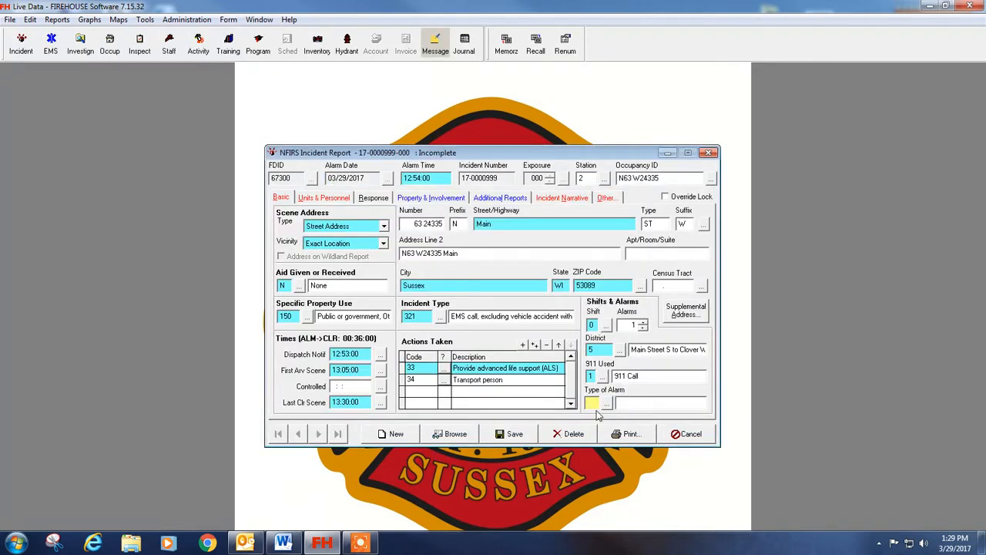
pyautogui.click(606, 402)
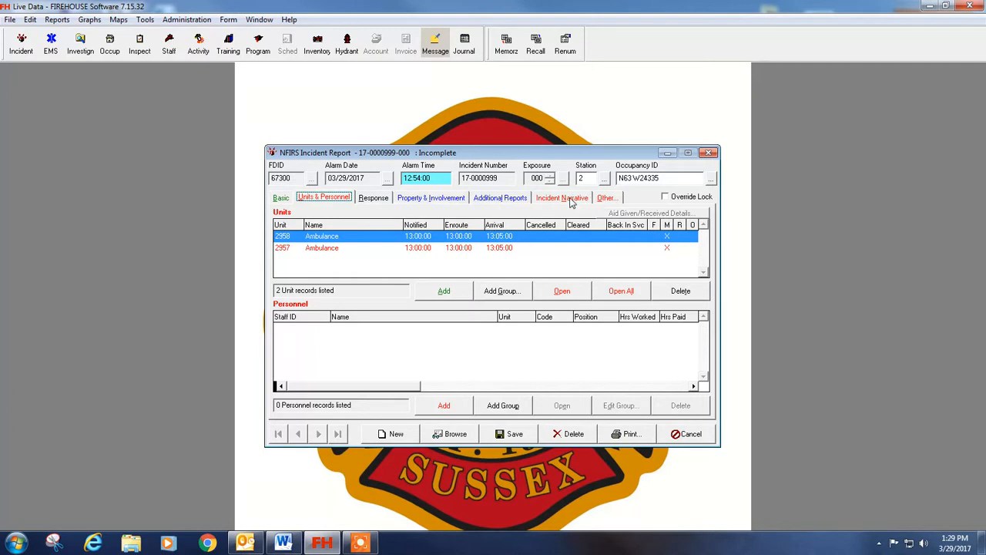
# Choose EMS as the Incident Type in the report's User Fields and save
pyautogui.click(607, 197)
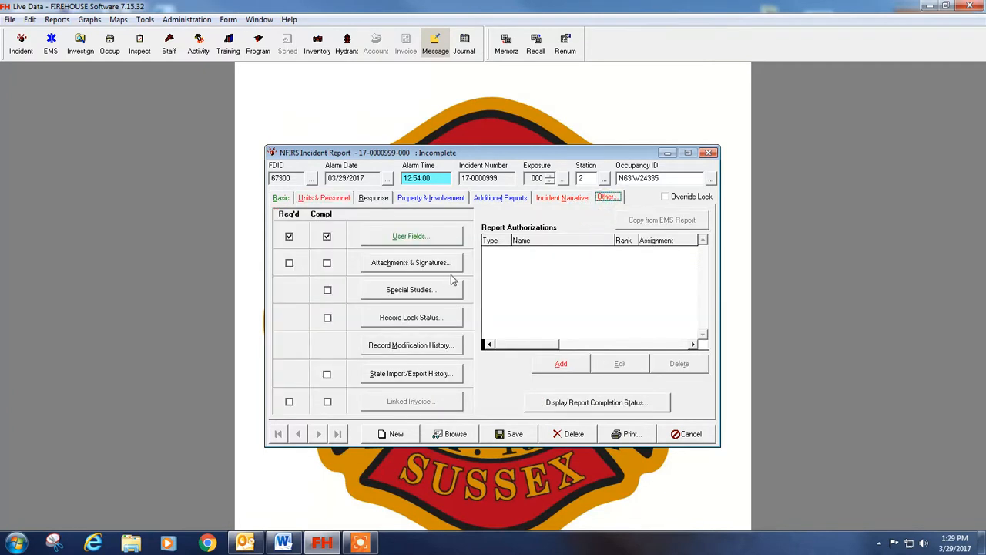
pyautogui.click(409, 235)
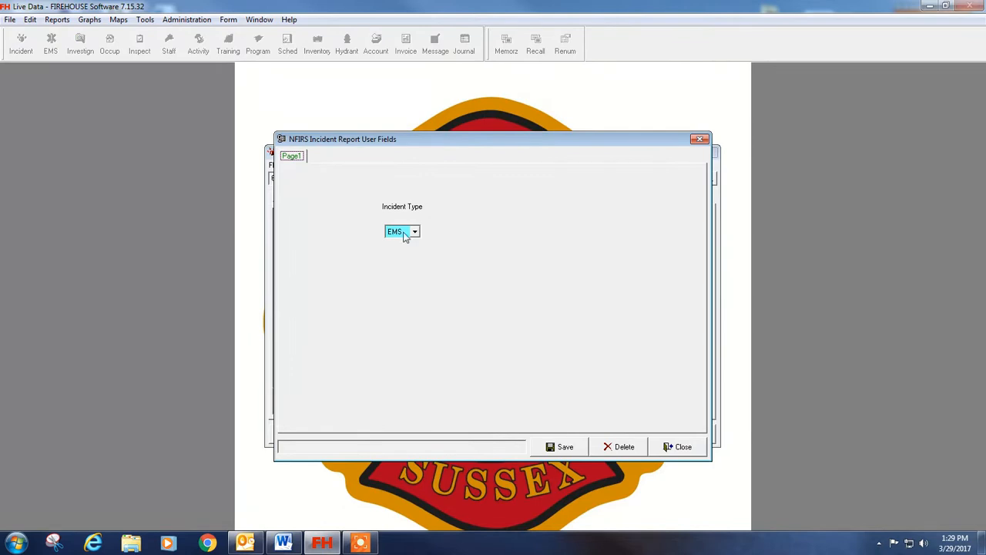
pyautogui.click(415, 231)
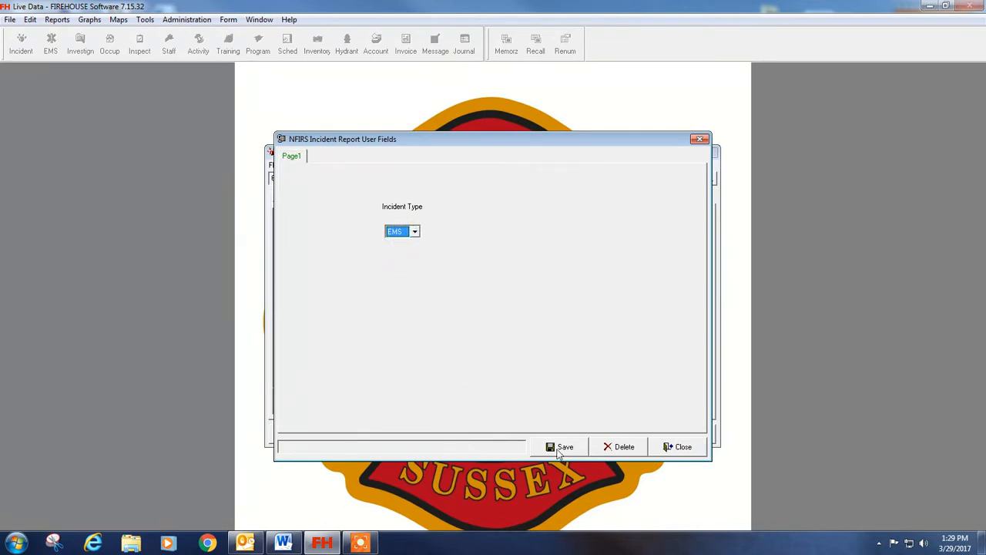
pyautogui.click(561, 447)
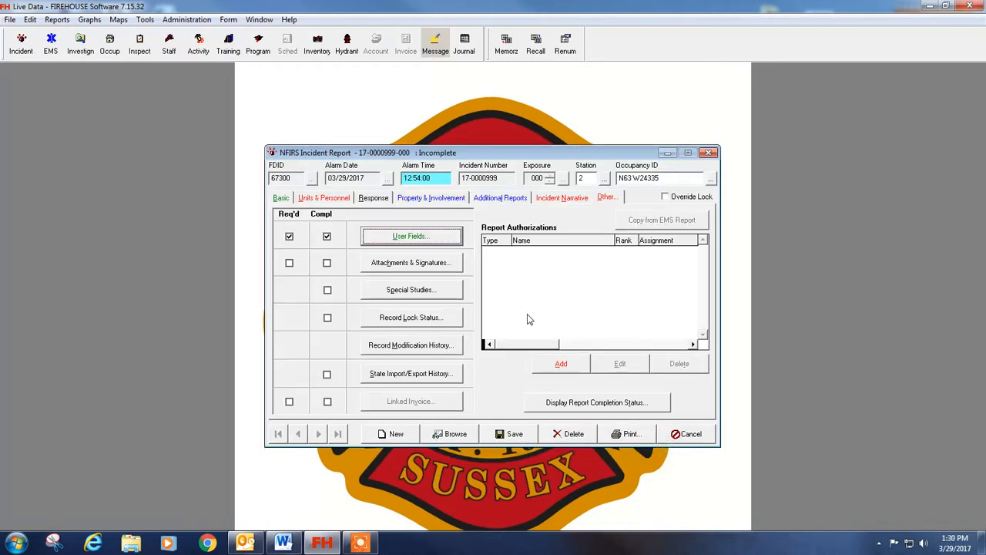
pyautogui.click(561, 363)
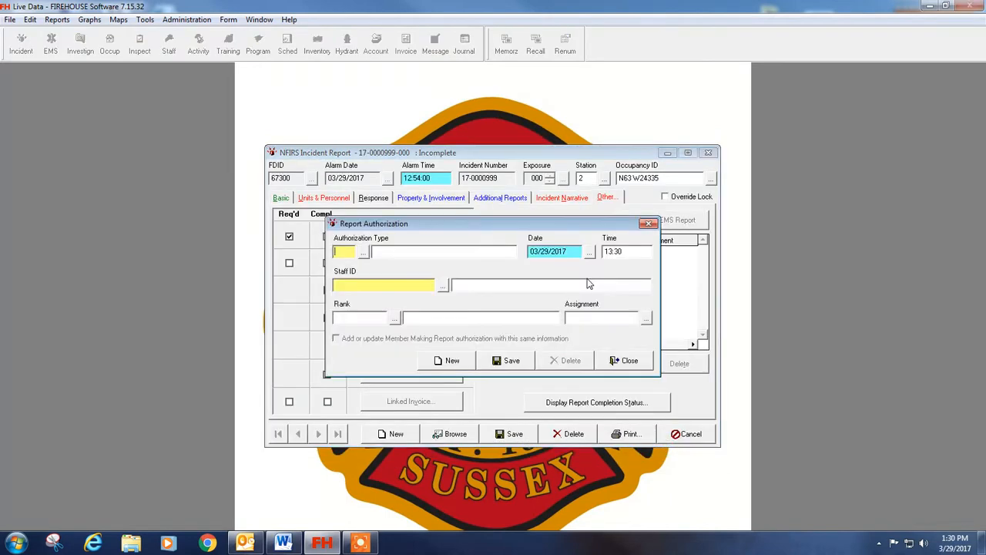
pyautogui.moveTo(366, 256)
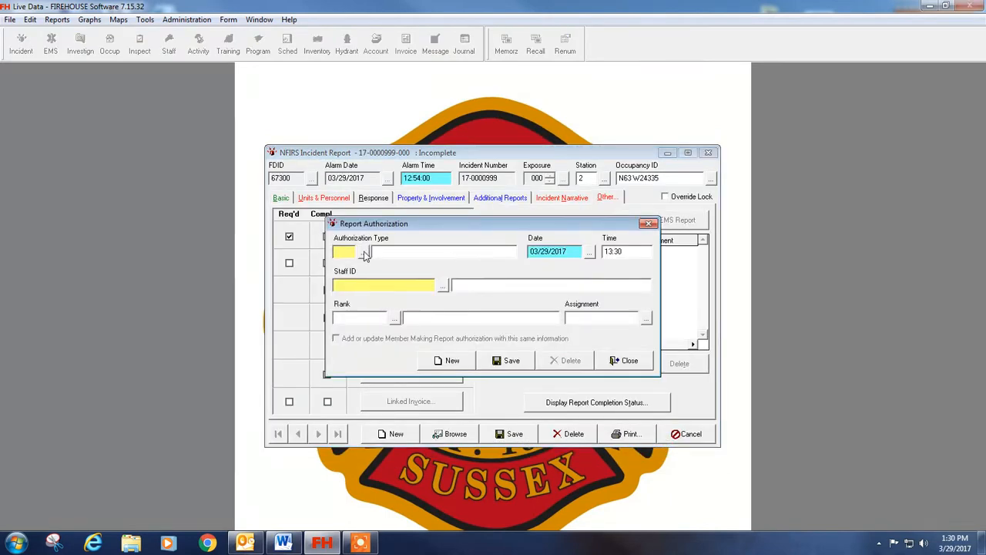
pyautogui.click(366, 252)
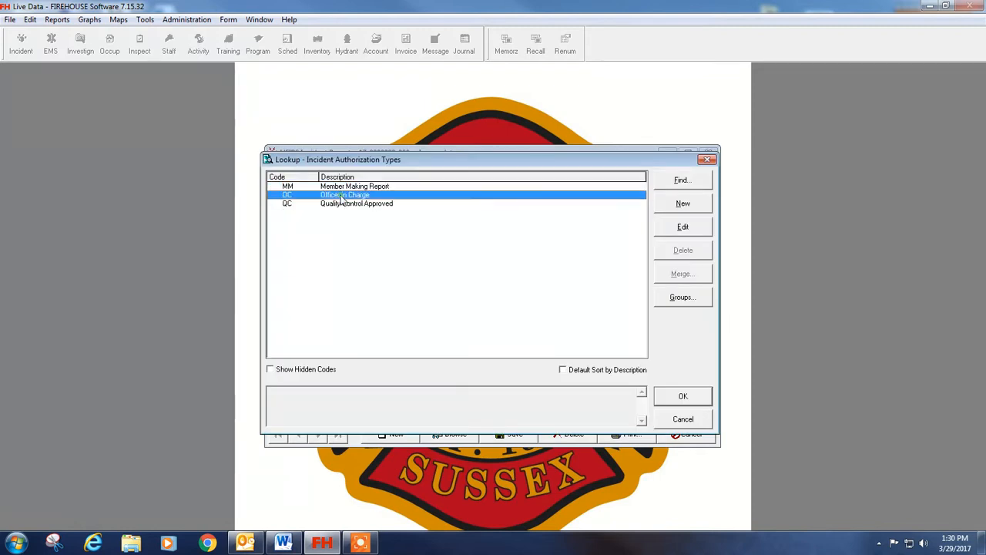
pyautogui.click(682, 396)
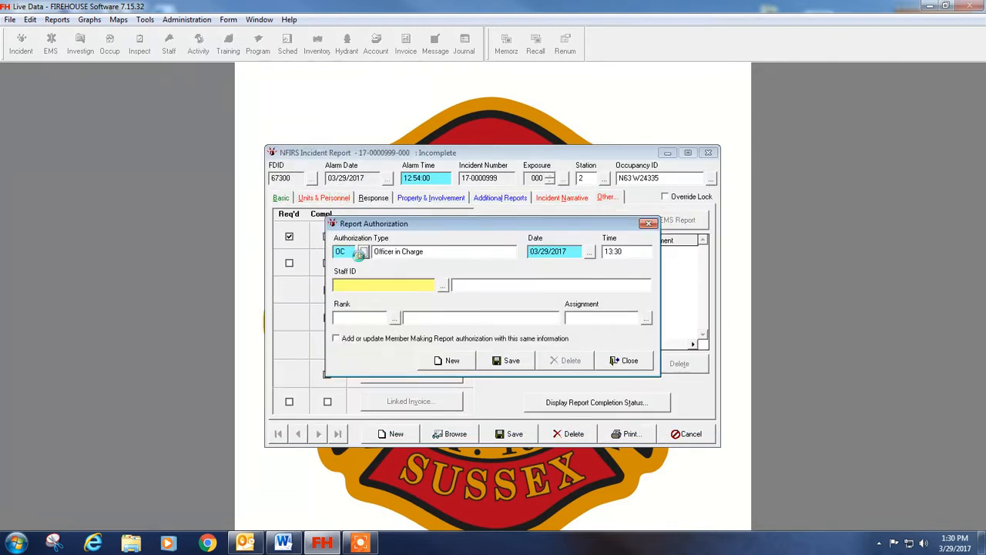
pyautogui.click(363, 252)
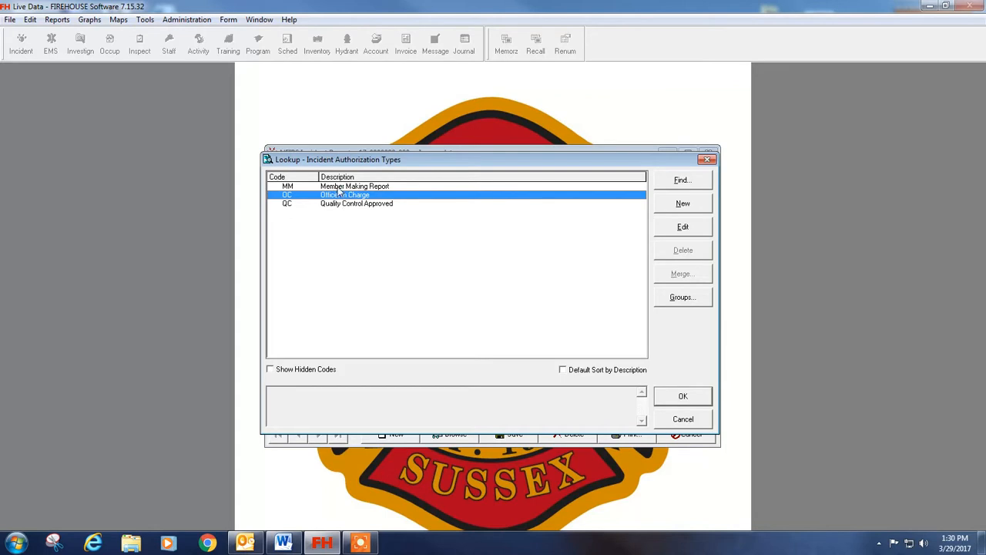
pyautogui.moveTo(308, 208)
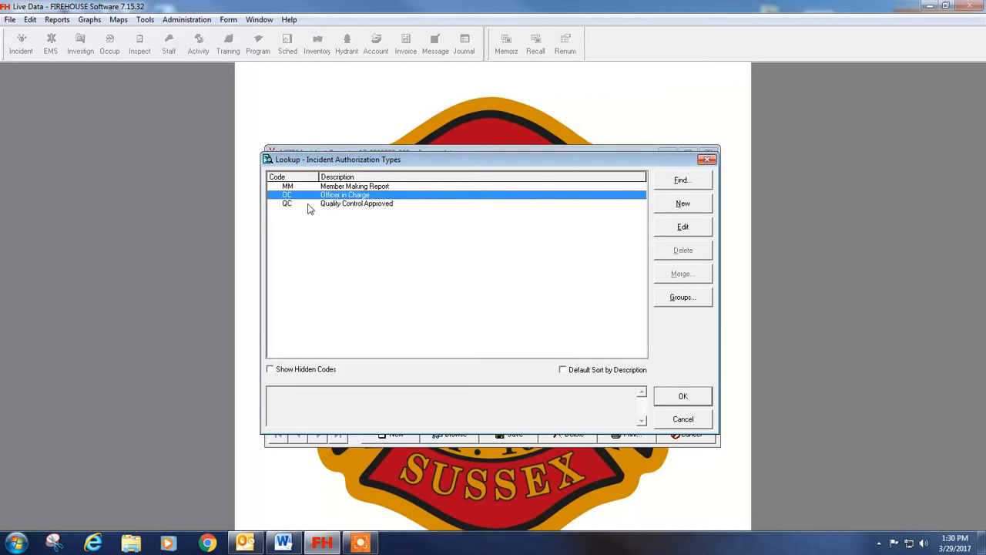
pyautogui.click(681, 396)
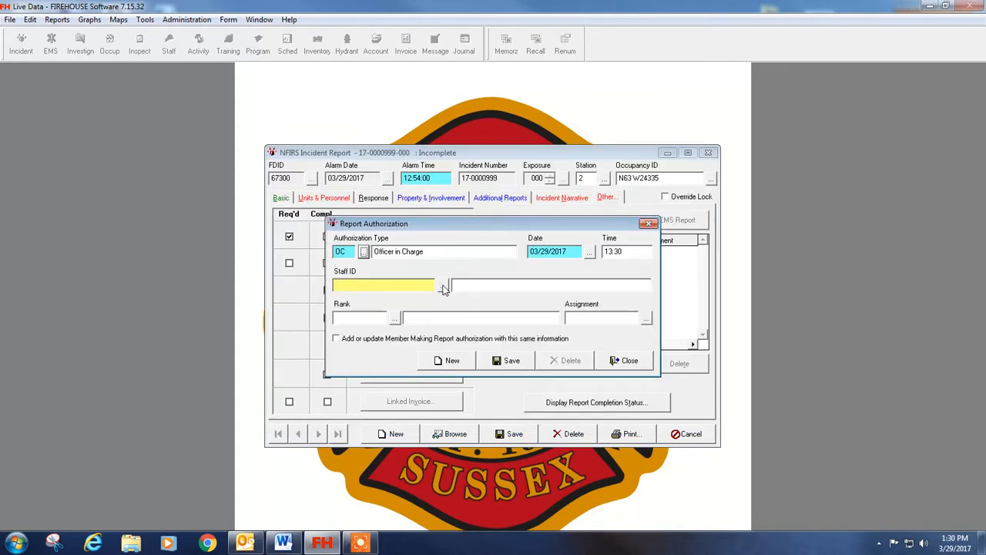
pyautogui.click(443, 286)
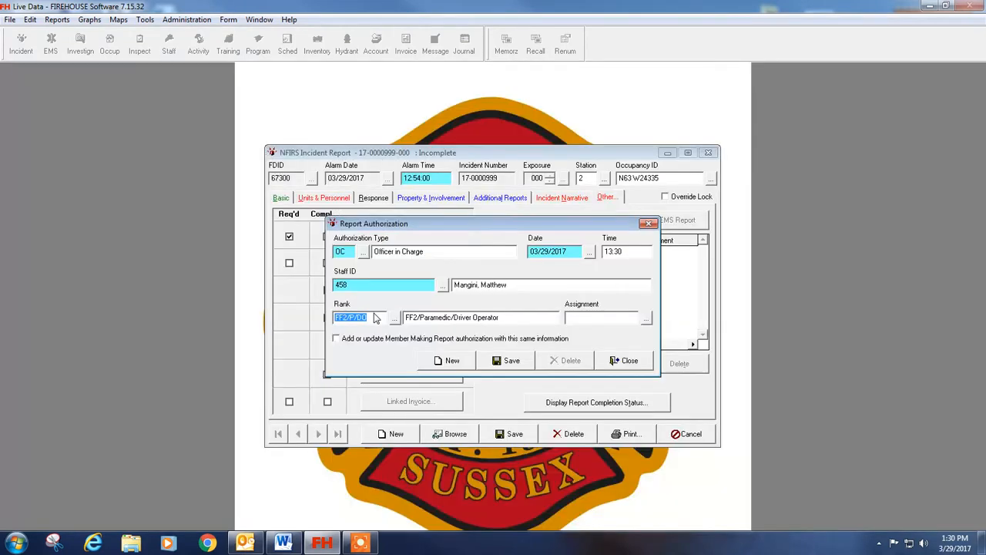
pyautogui.click(336, 339)
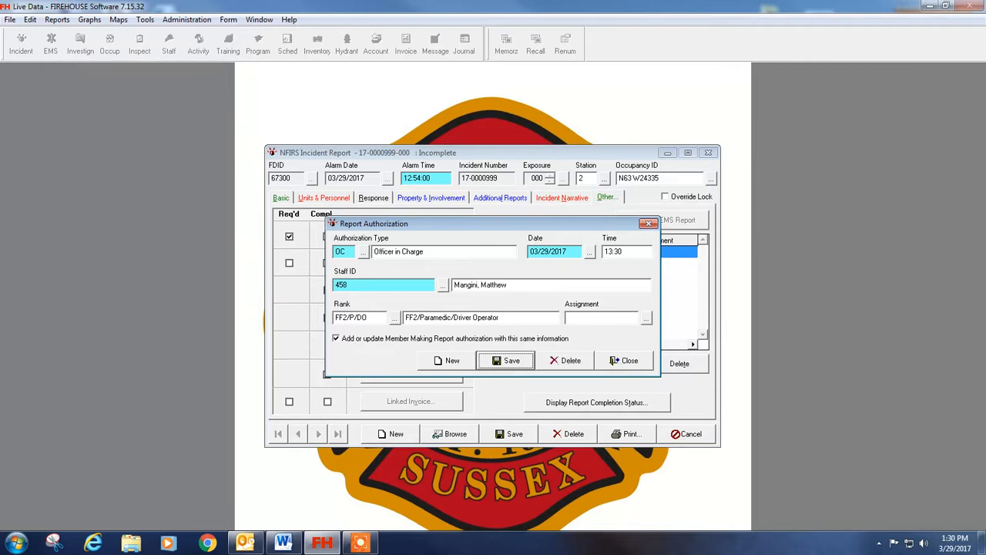
pyautogui.click(506, 360)
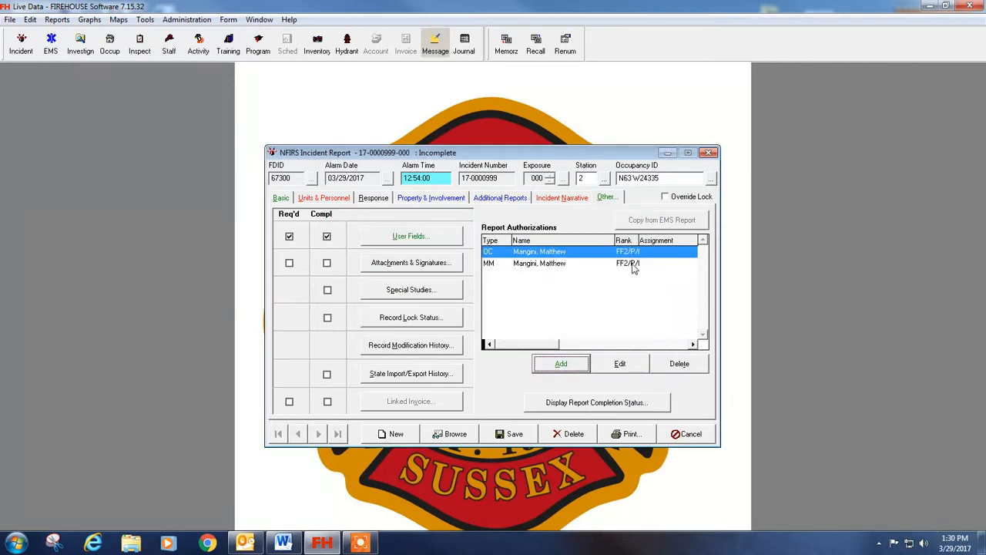
pyautogui.moveTo(343, 199)
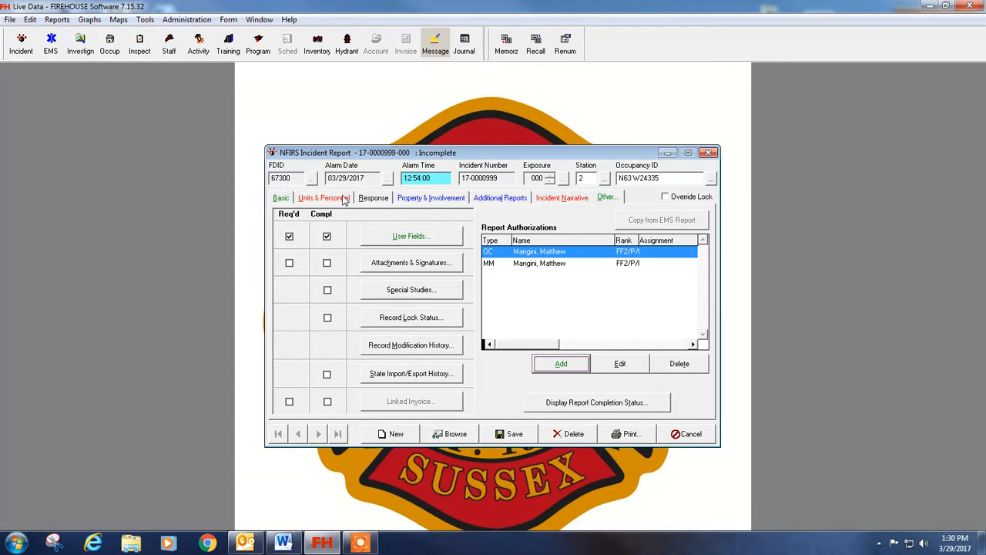
# Set unit 2958's Cleared and Back in Service times to 13:30:00
pyautogui.click(324, 198)
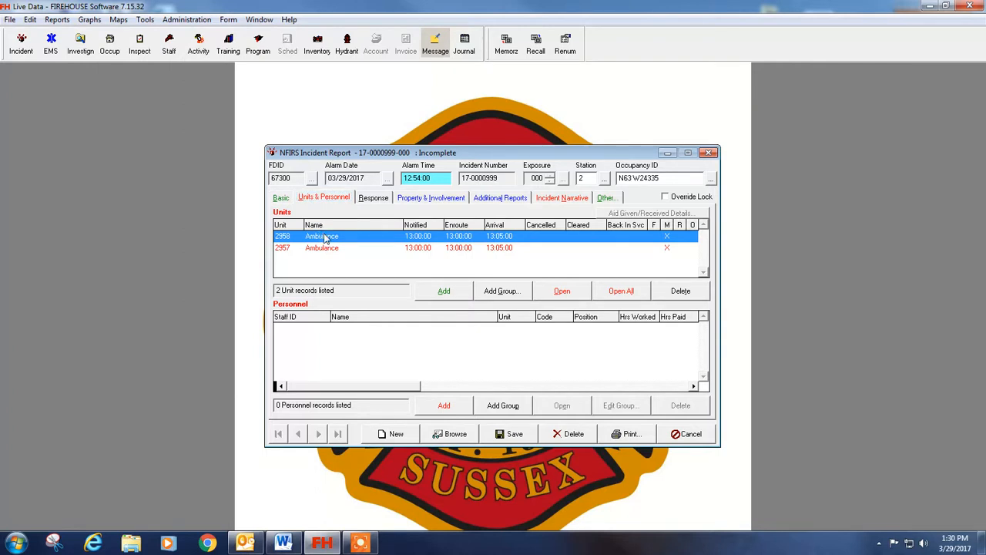
pyautogui.doubleClick(322, 236)
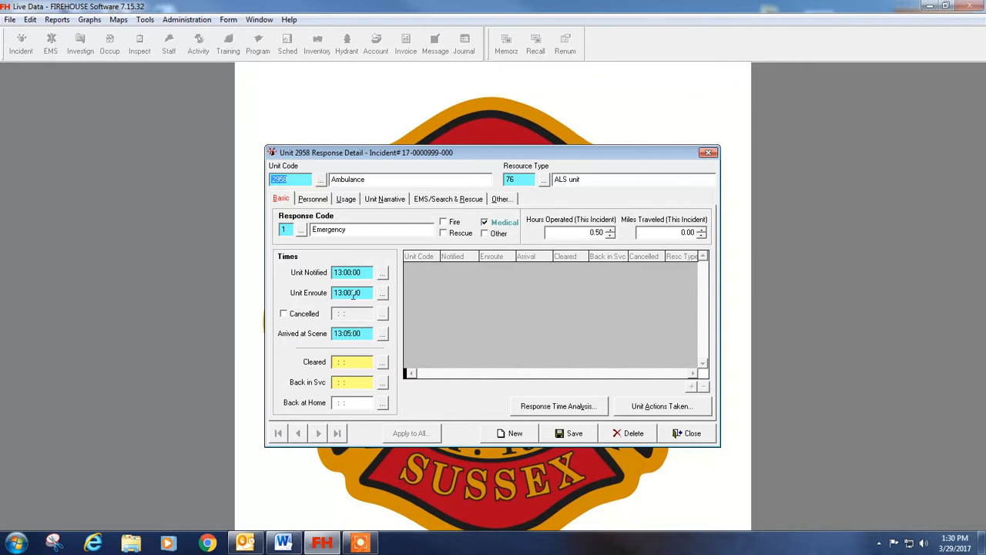
pyautogui.click(382, 362)
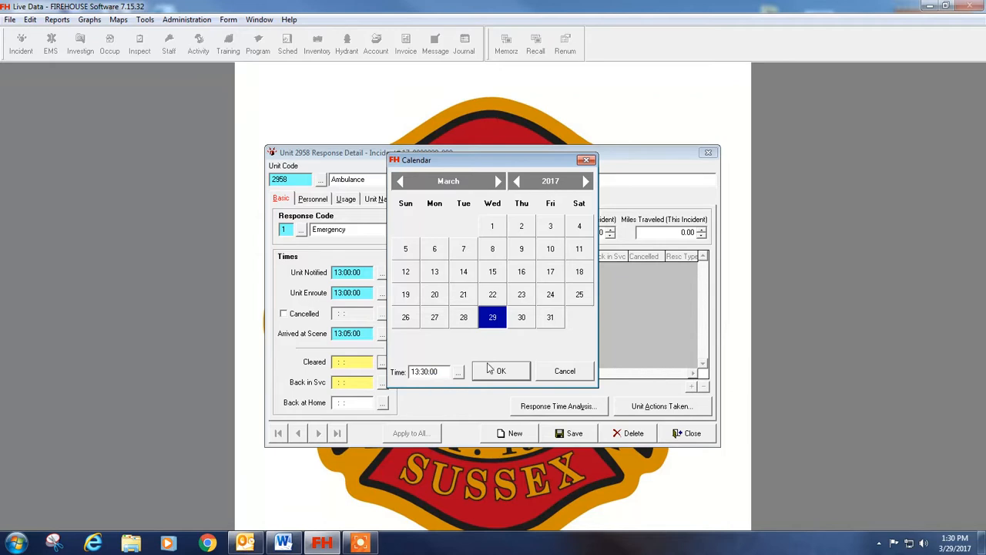
pyautogui.click(500, 371)
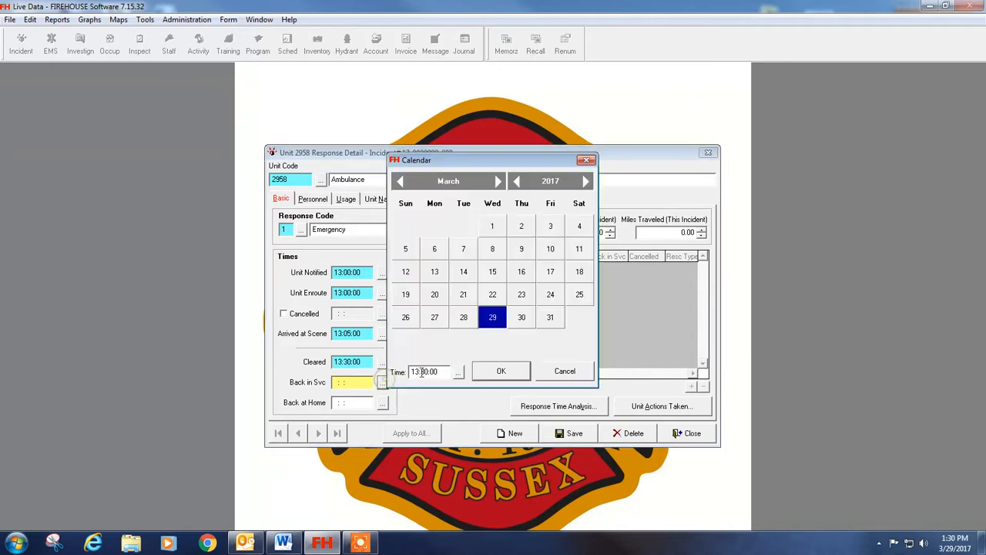
pyautogui.click(501, 371)
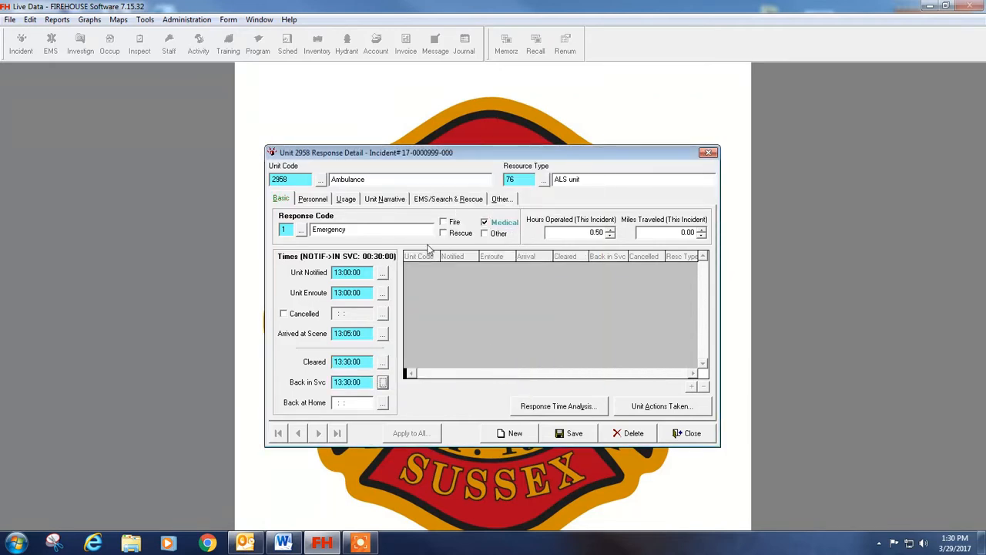
# Toggle the activity checkboxes so only Medical remains checked
pyautogui.click(443, 233)
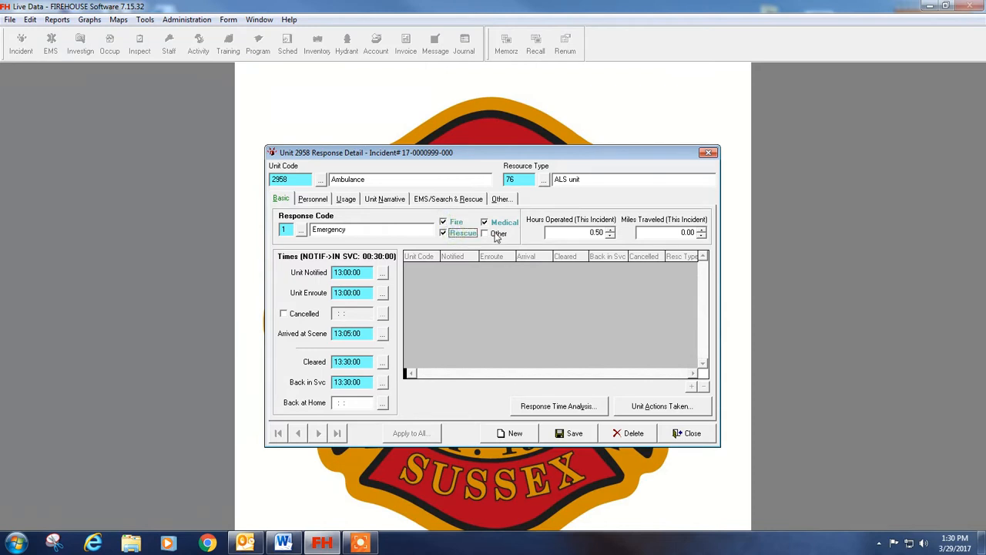
pyautogui.click(484, 232)
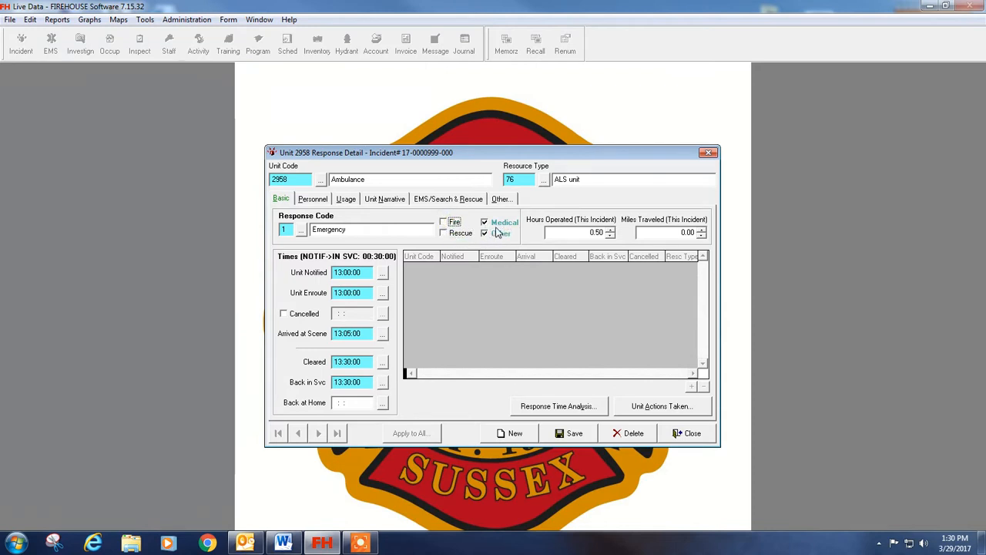
pyautogui.click(485, 232)
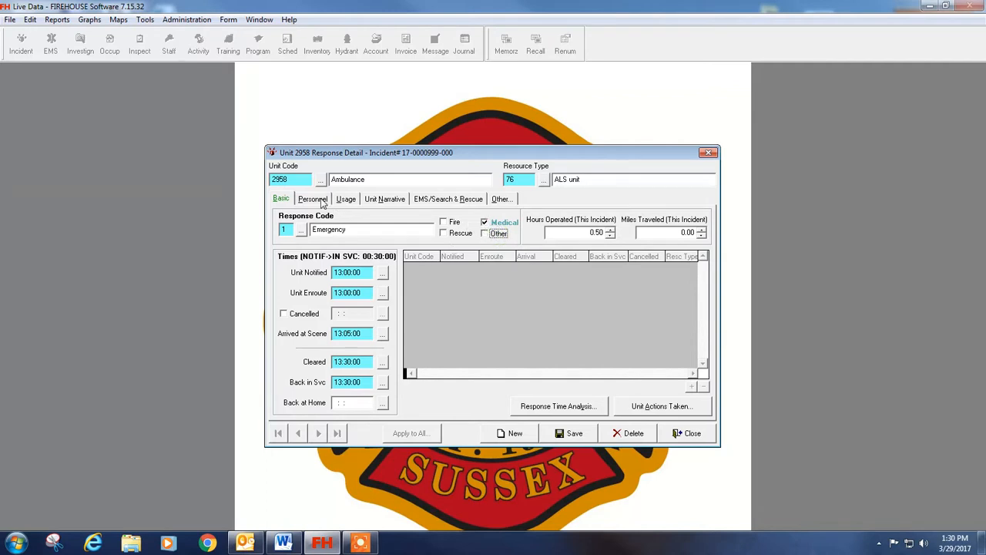
# On unit 2958's Personnel tab, group-select four staff members
pyautogui.click(313, 199)
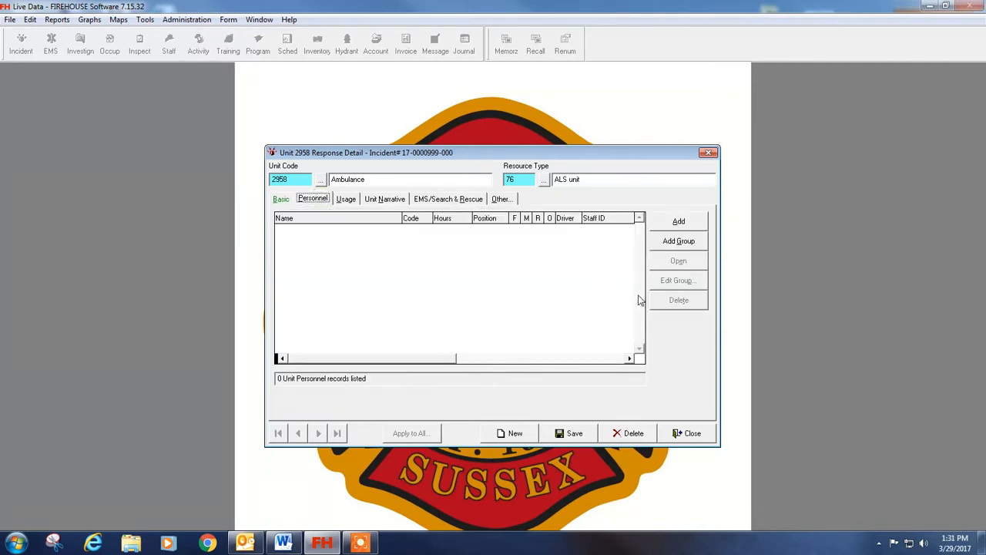
pyautogui.moveTo(615, 234)
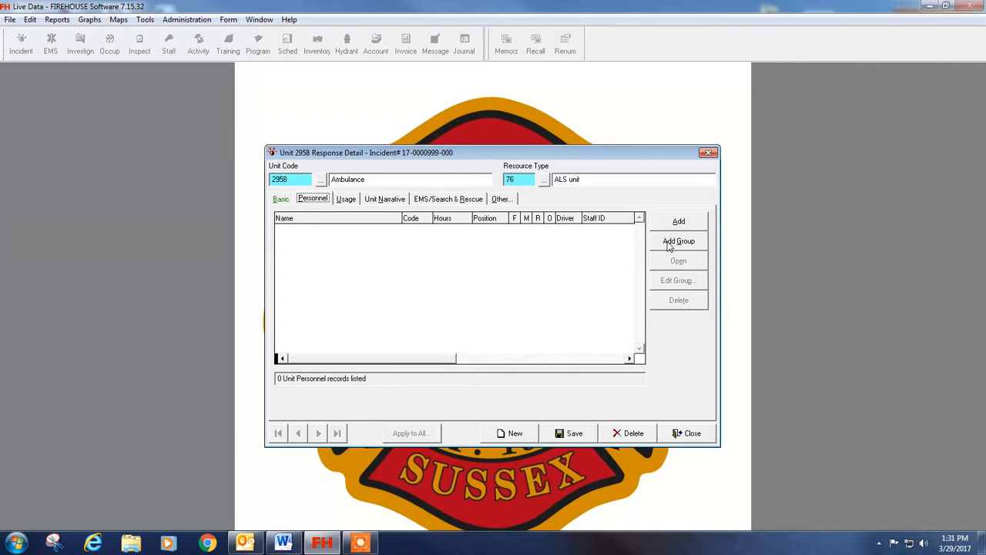
pyautogui.moveTo(678, 228)
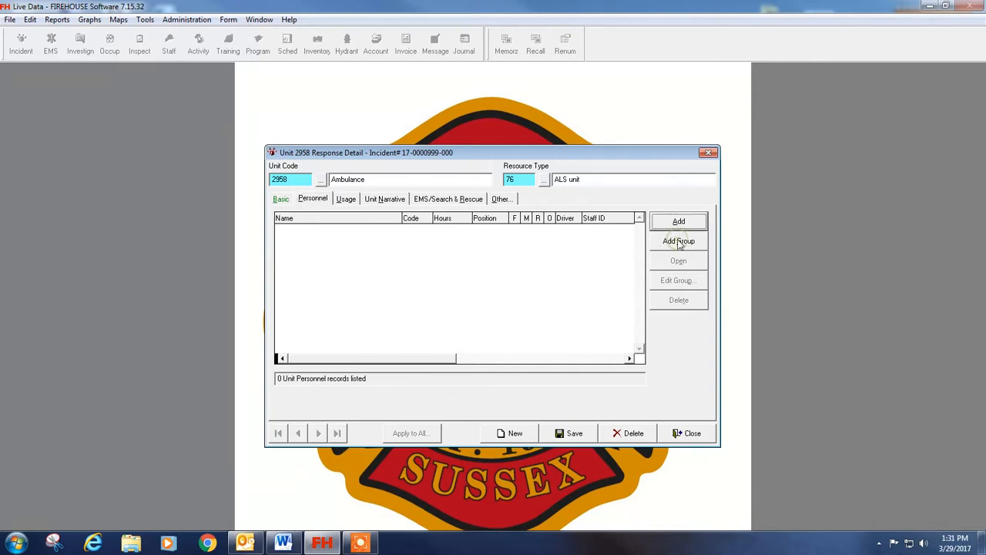
pyautogui.click(678, 240)
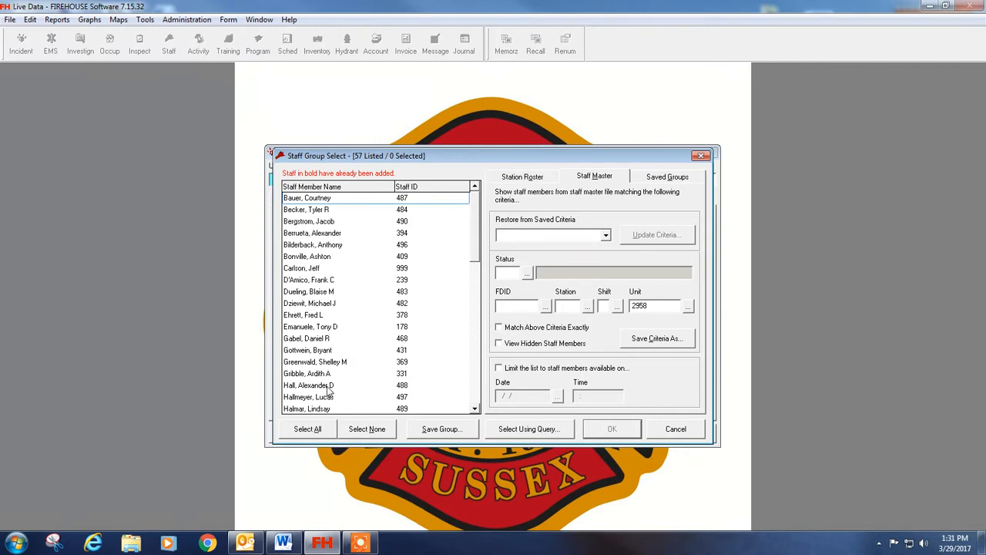
pyautogui.scroll(-3)
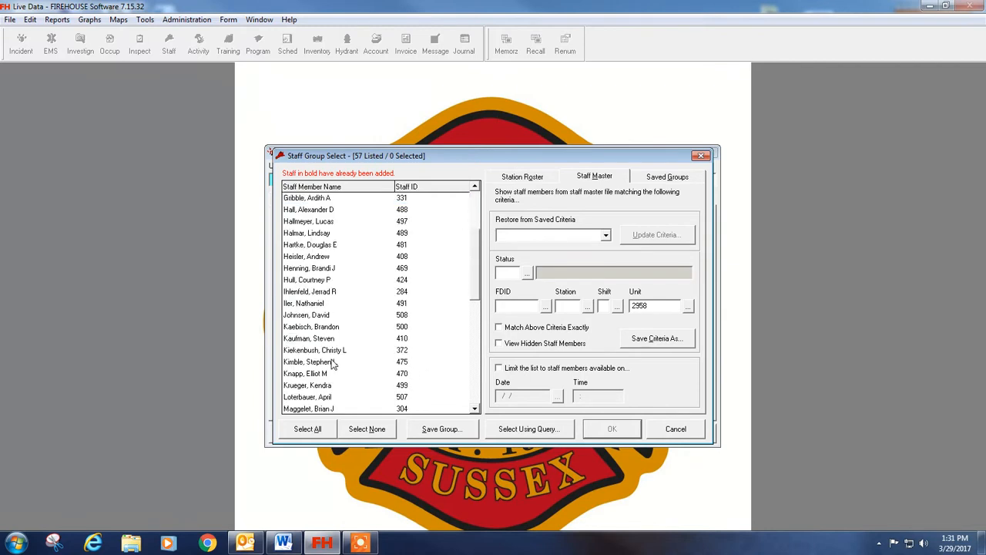
pyautogui.click(308, 338)
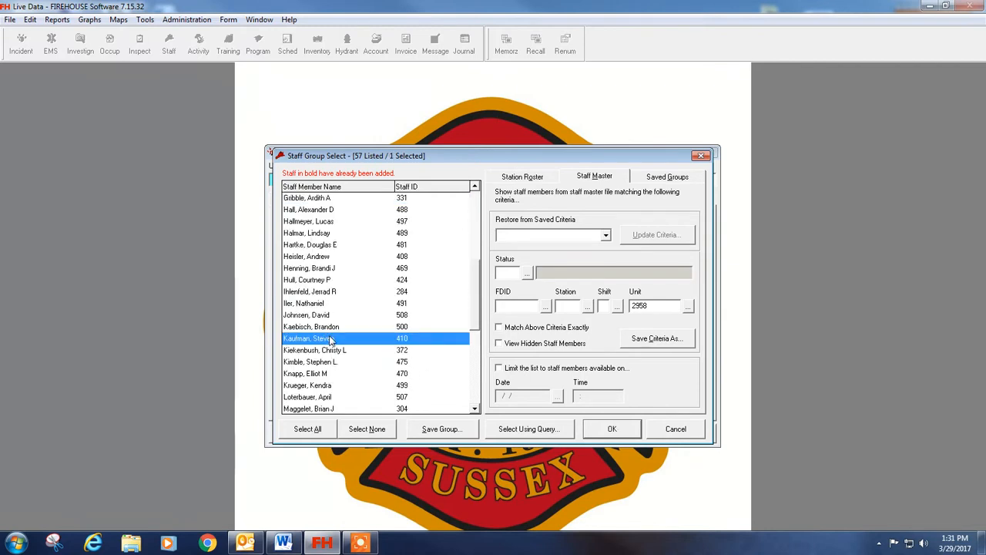
pyautogui.click(309, 291)
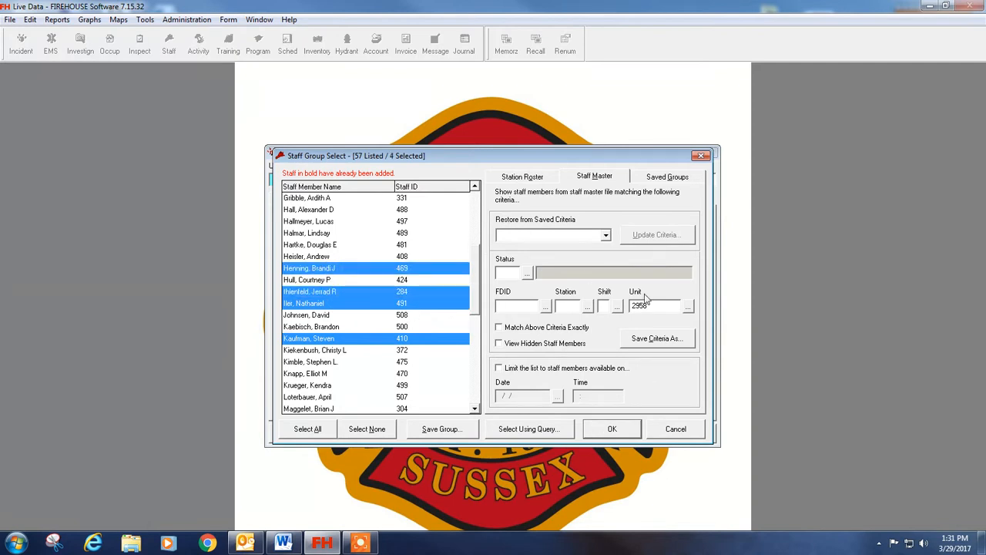
pyautogui.click(611, 428)
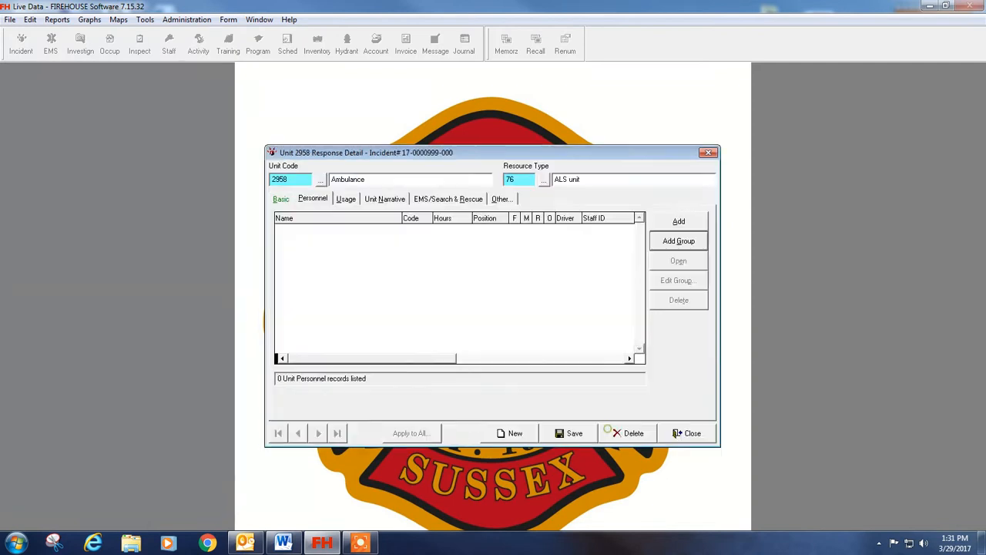
# Enter 1.00 hours paid, pay scale RC, and Scale = Hr Rate for the group activity
pyautogui.click(678, 240)
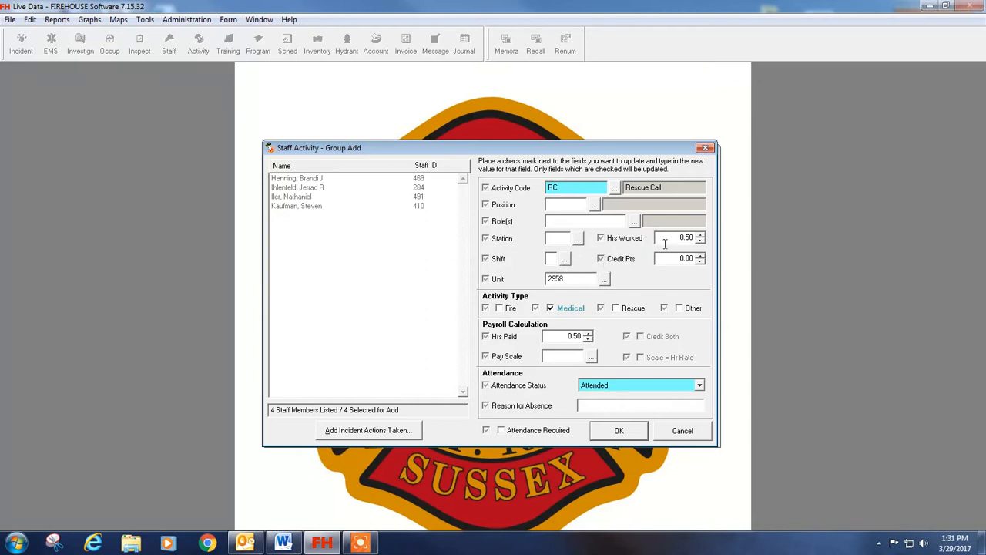
pyautogui.moveTo(657, 258)
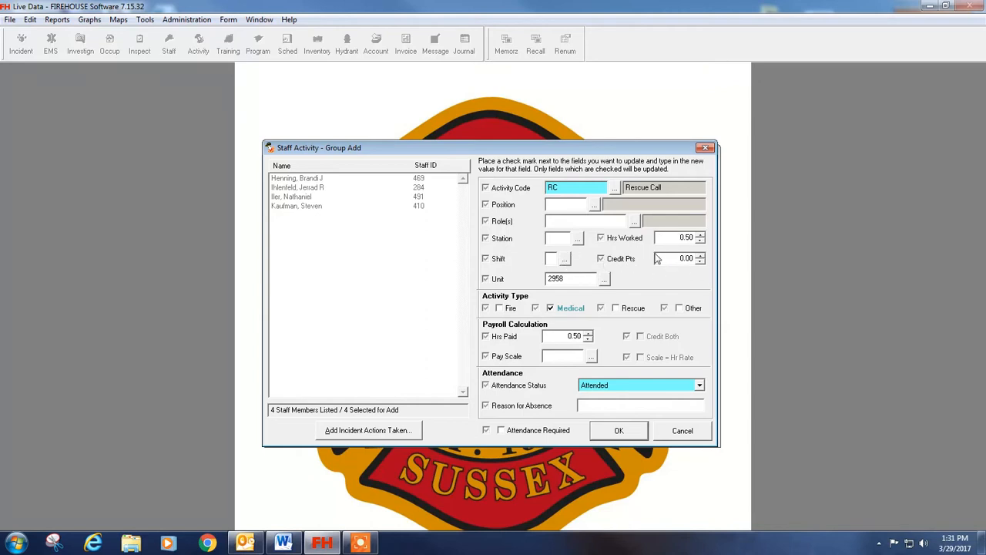
pyautogui.moveTo(599, 353)
pyautogui.write('1.')
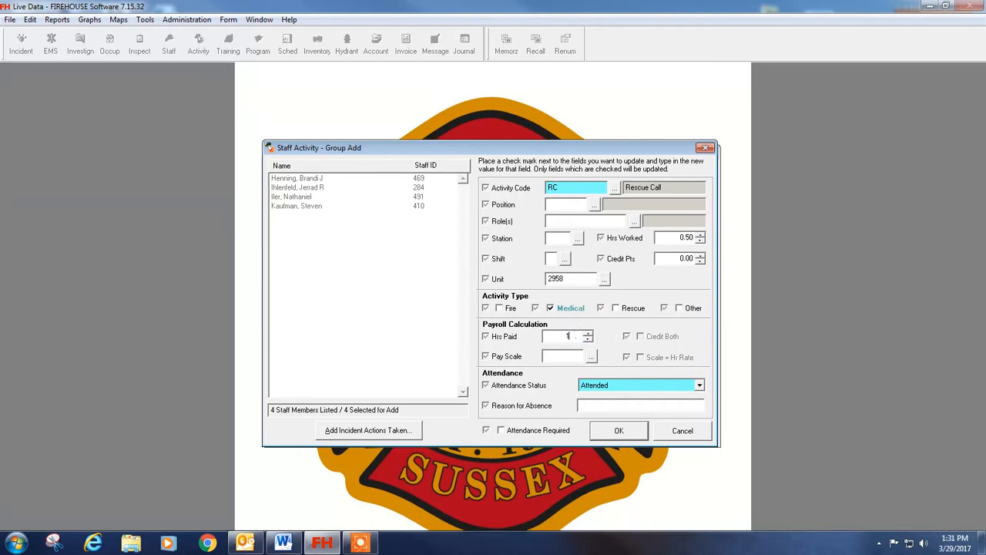
pyautogui.click(588, 334)
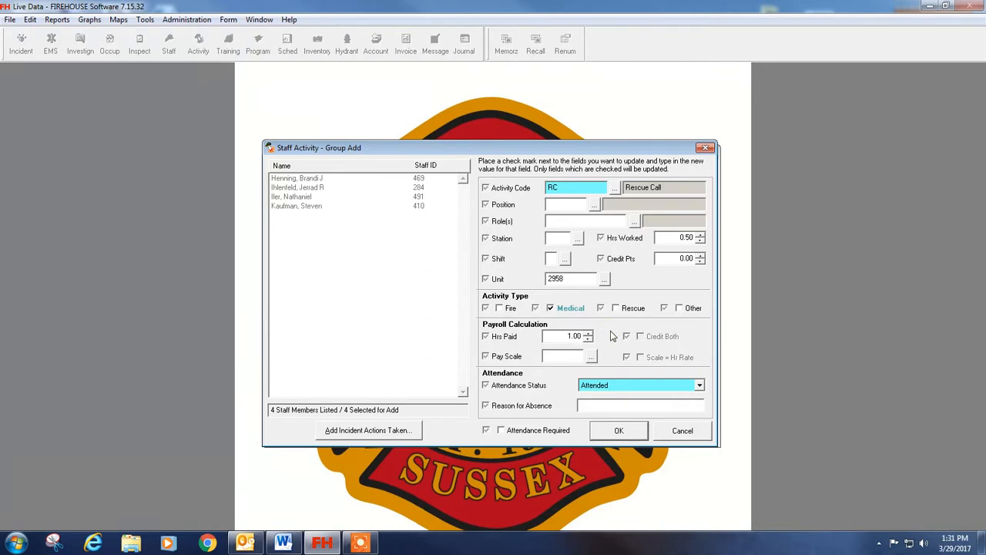
pyautogui.moveTo(560, 335)
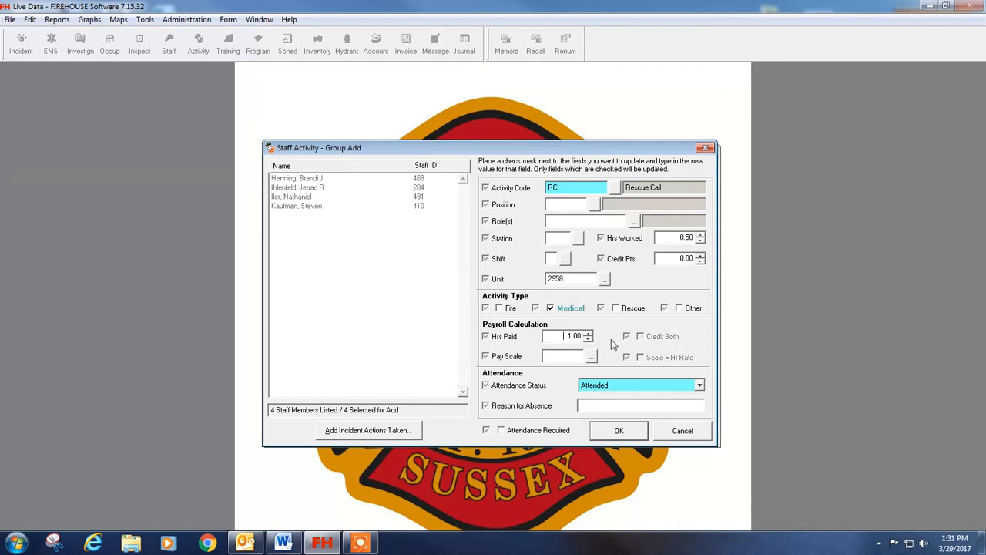
pyautogui.moveTo(588, 362)
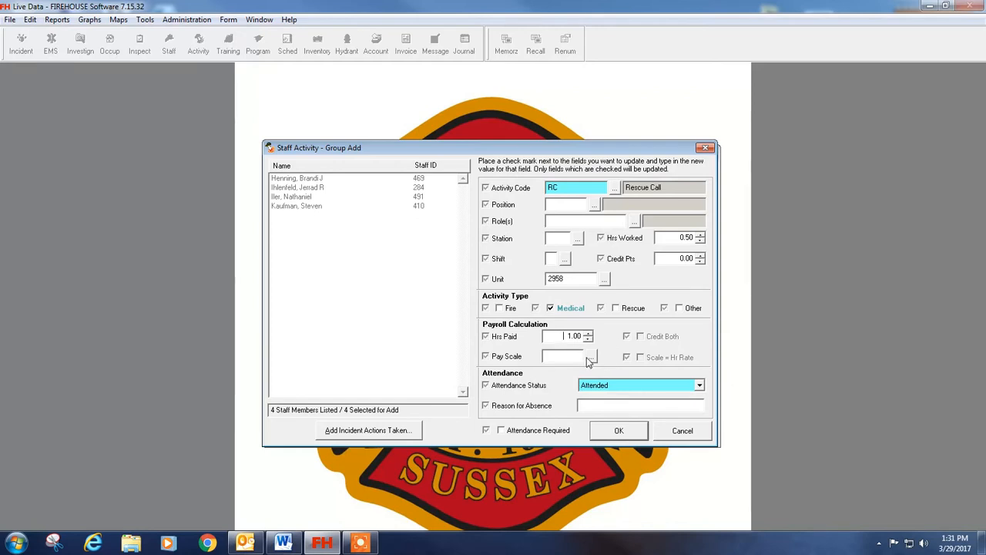
pyautogui.click(590, 356)
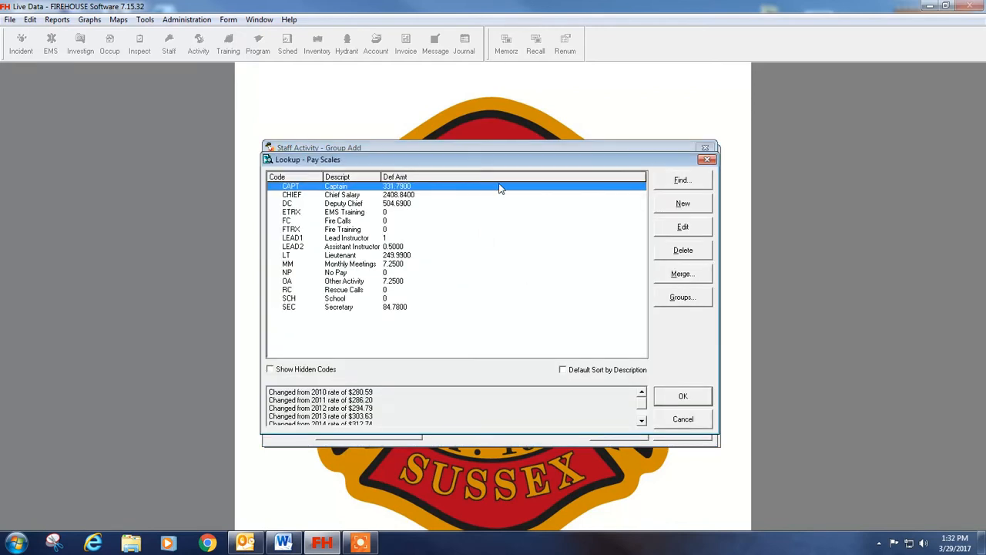
pyautogui.moveTo(354, 296)
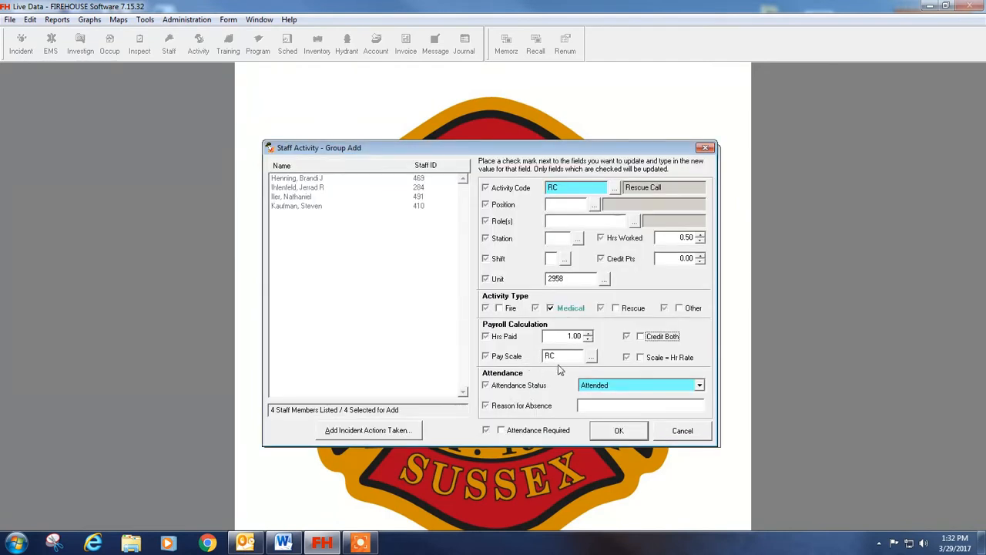
pyautogui.click(626, 357)
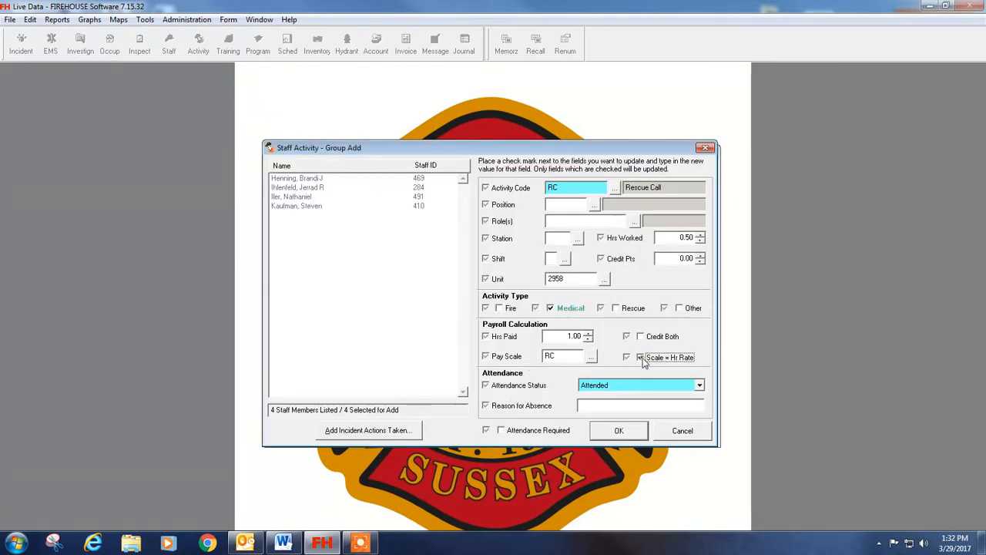